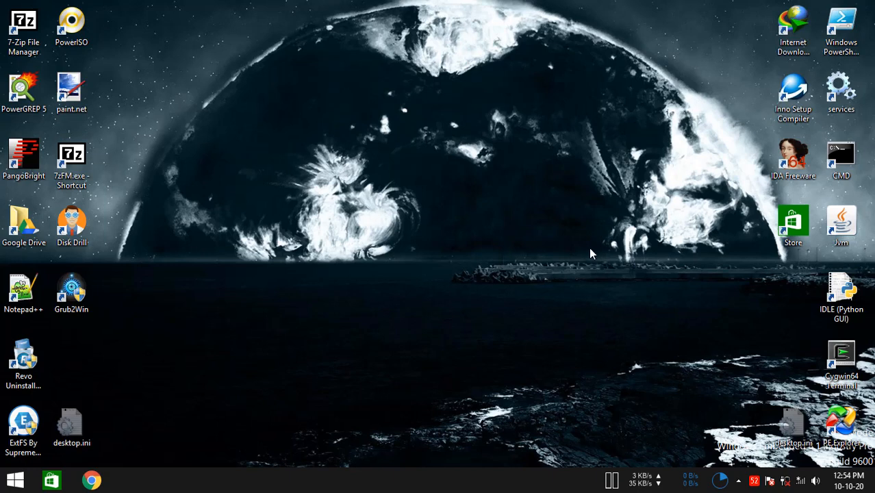
mouse_move(471, 238)
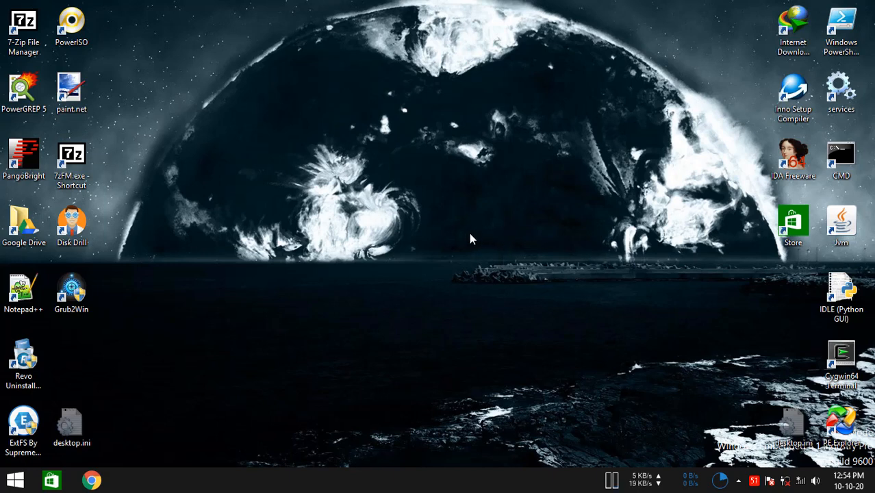
mouse_move(520, 246)
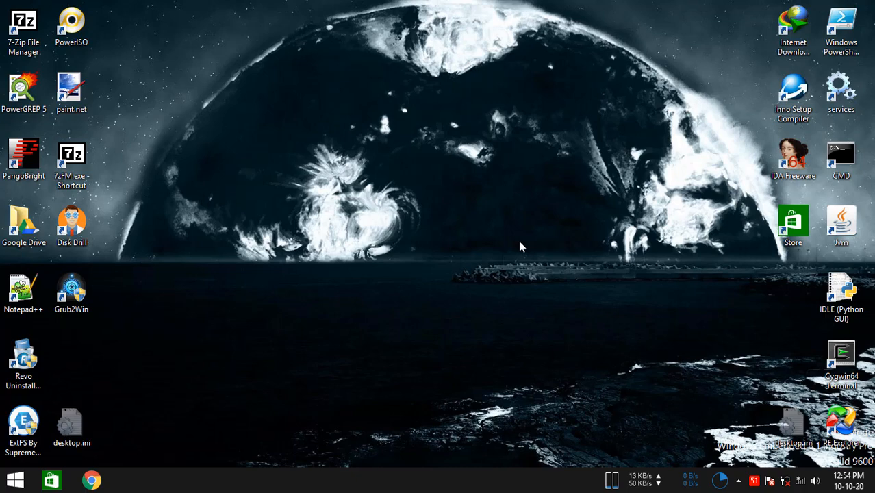
mouse_move(548, 252)
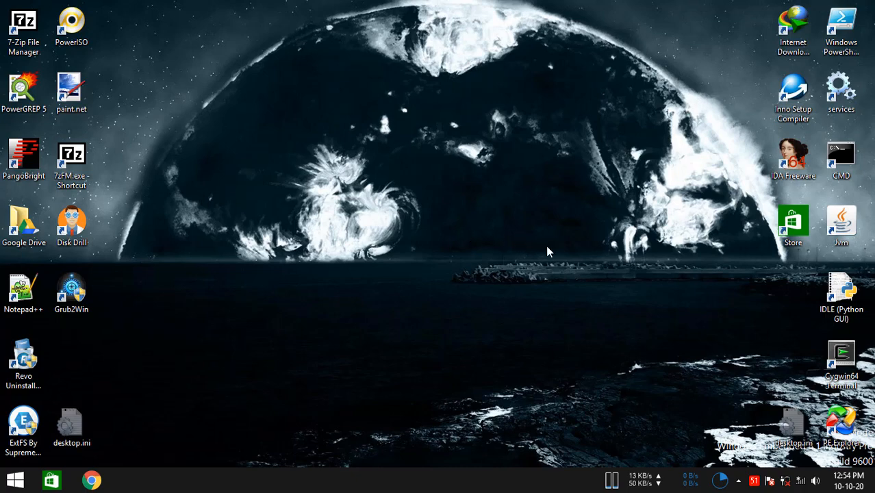
mouse_move(591, 249)
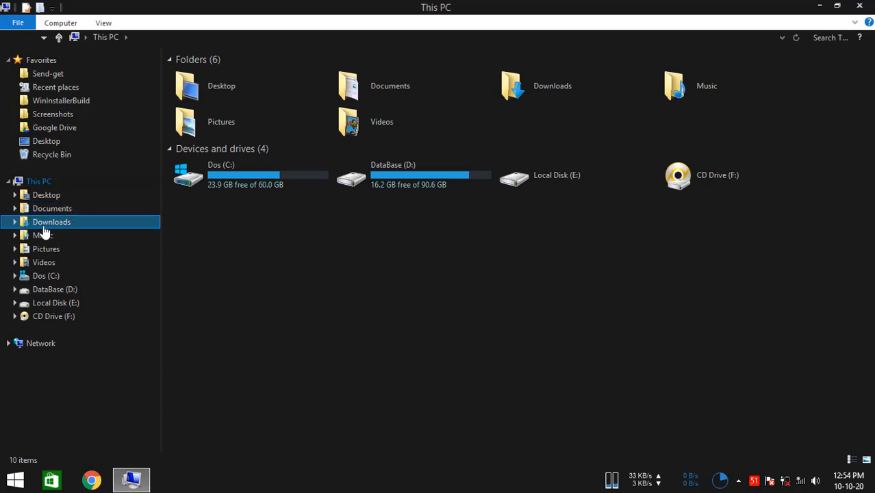
- Go to Downloads and bring up the actions for DarkMatter_Exo4.7.iso to open it in Windows Explorer
double_click(52, 222)
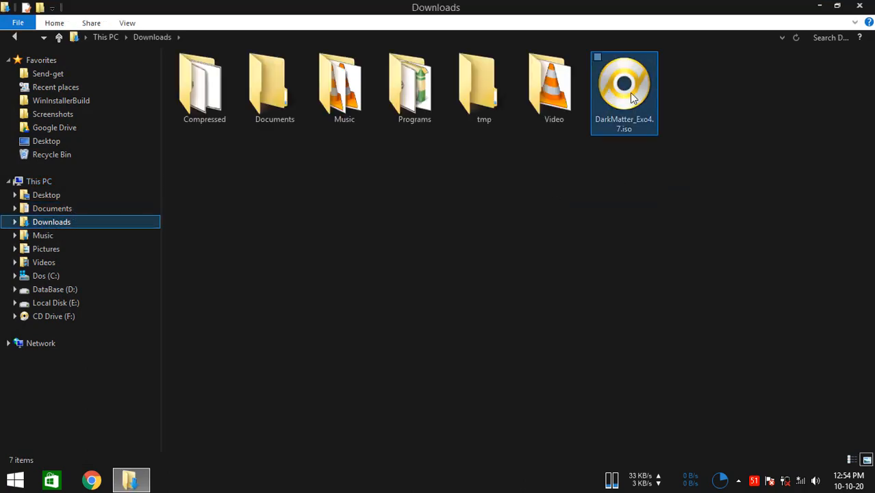
left_click(670, 164)
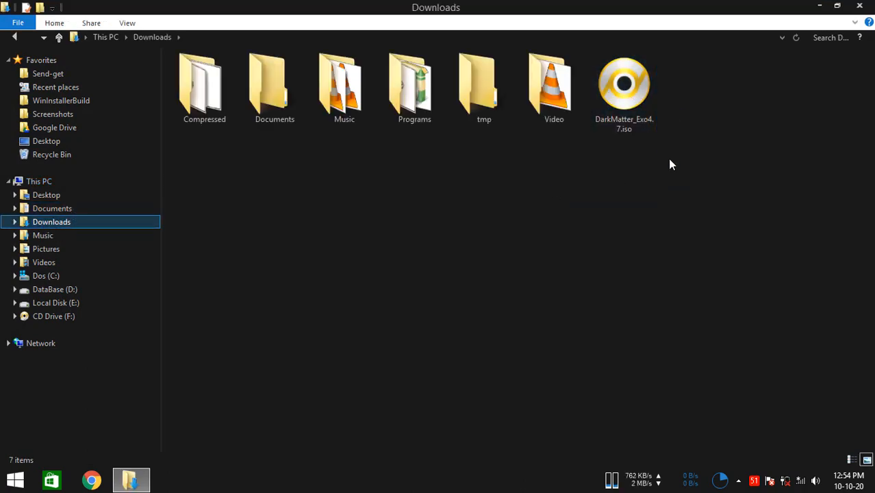
left_click(624, 82)
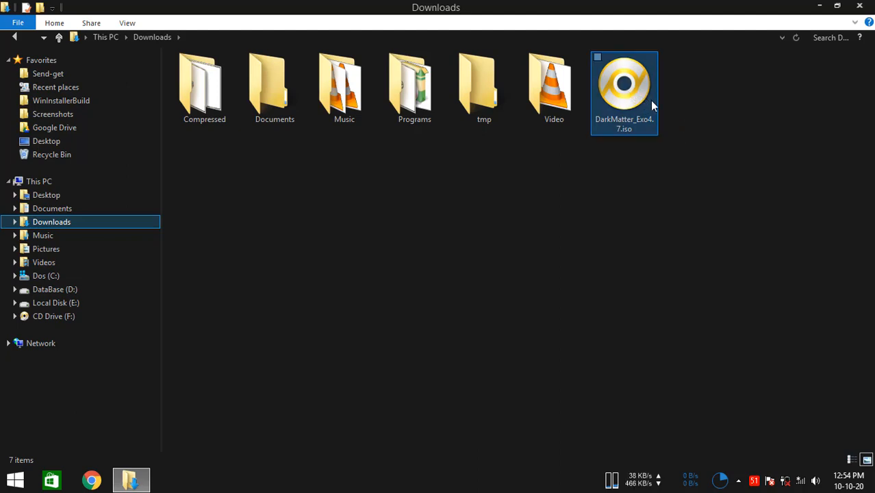
mouse_move(623, 99)
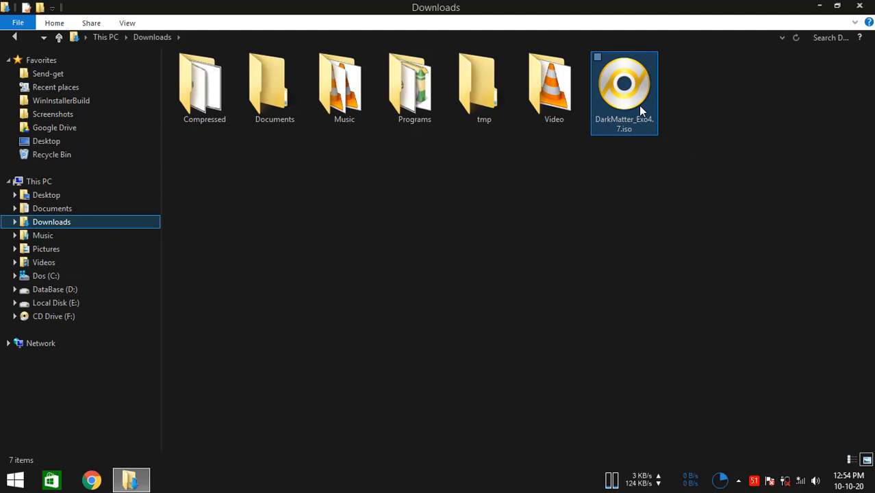
right_click(625, 89)
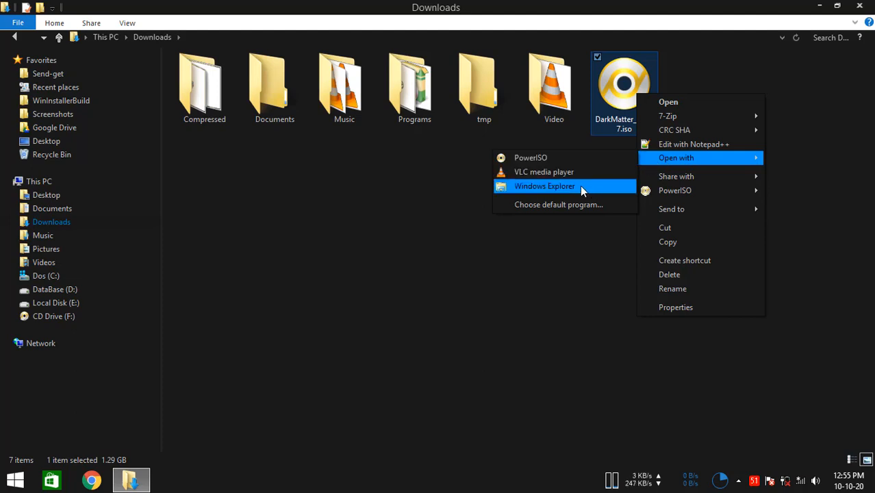
- Mount the ISO as DVD Drive (G:) and launch Advanced_Android-x86_Installer_v1.3_Full.exe from it
left_click(544, 186)
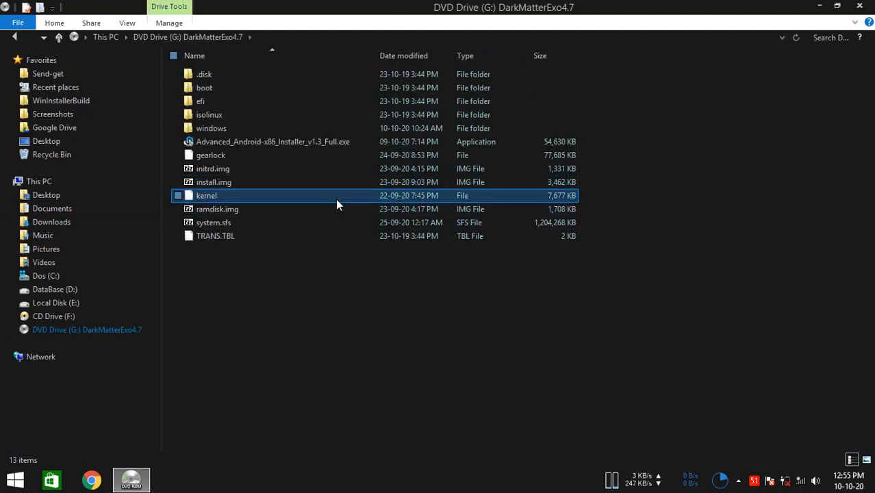
left_click(210, 128)
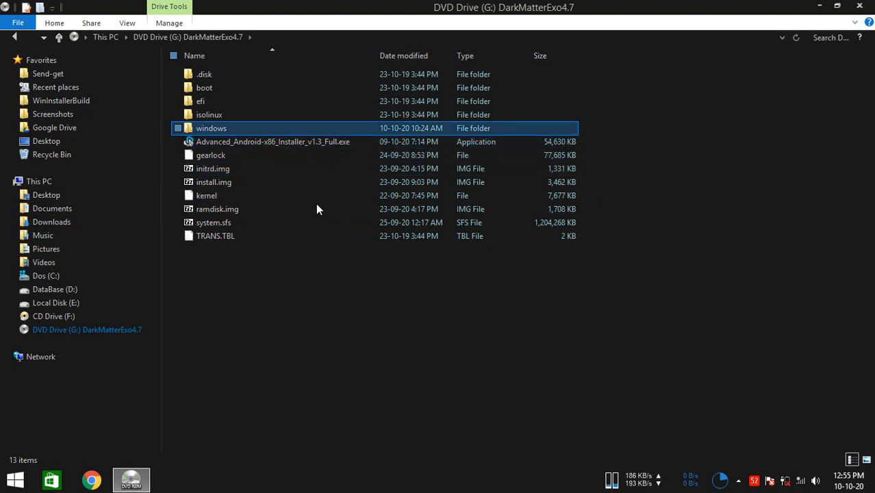
left_click(88, 329)
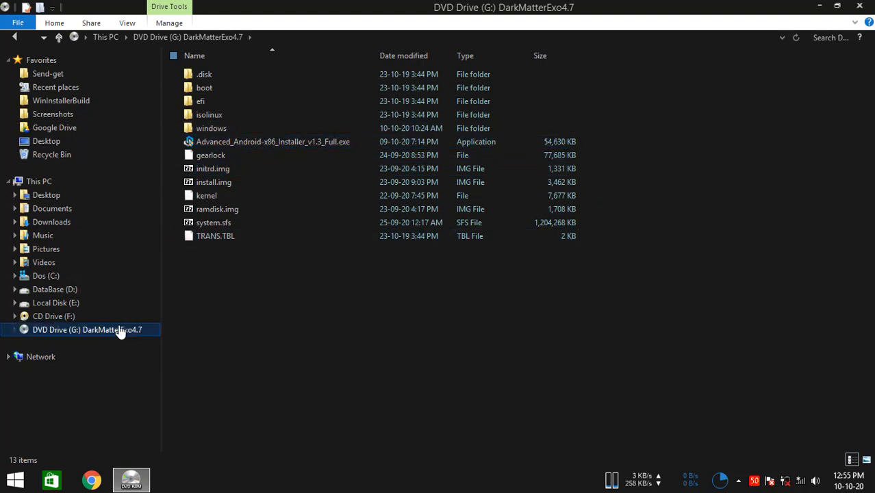
left_click(214, 168)
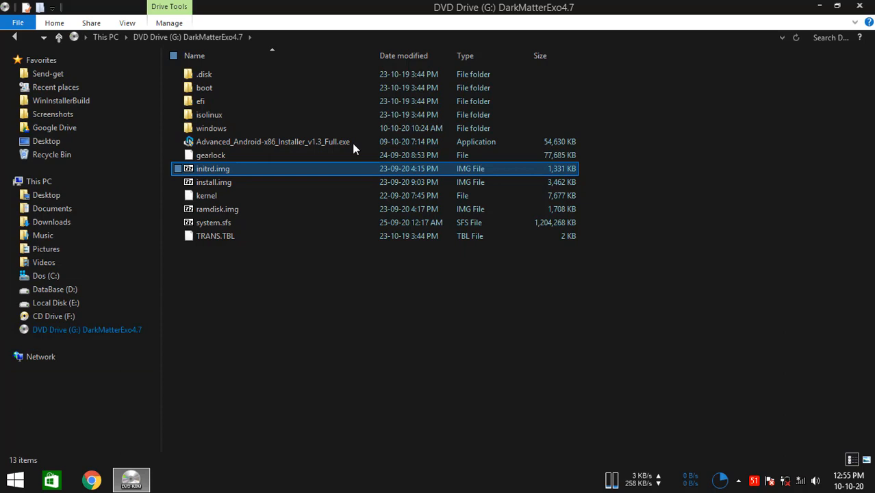
left_click(273, 141)
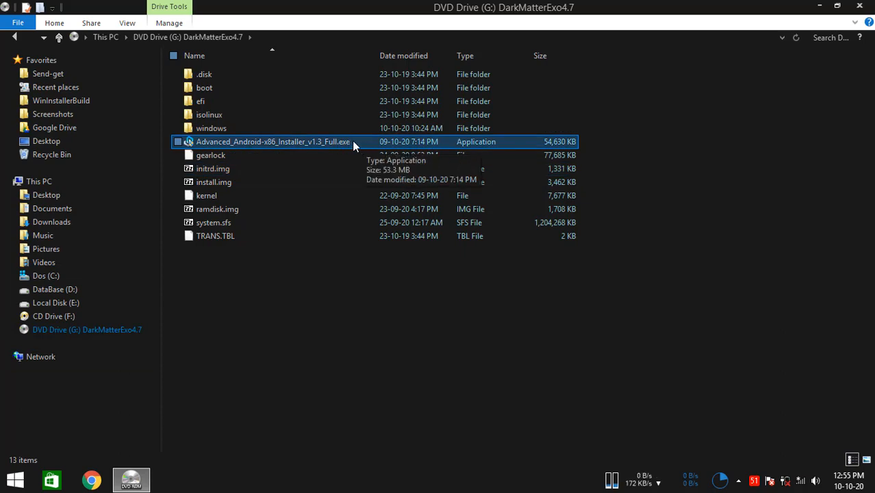
mouse_move(349, 146)
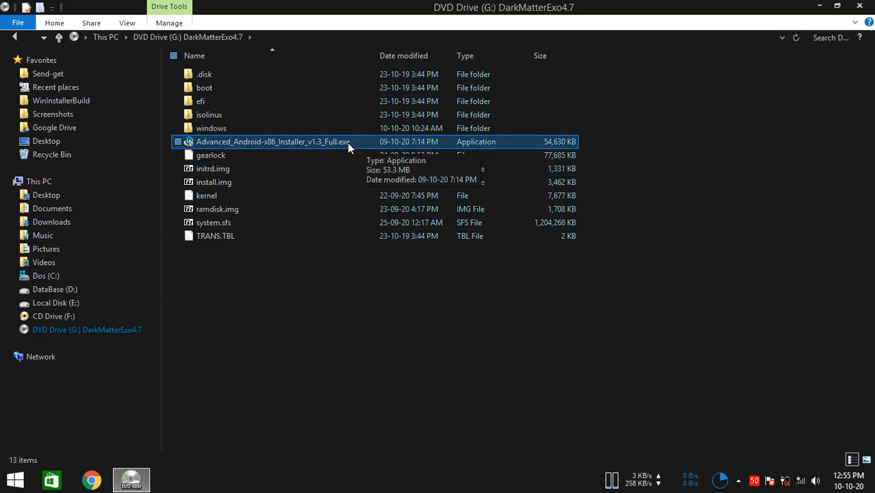
double_click(273, 141)
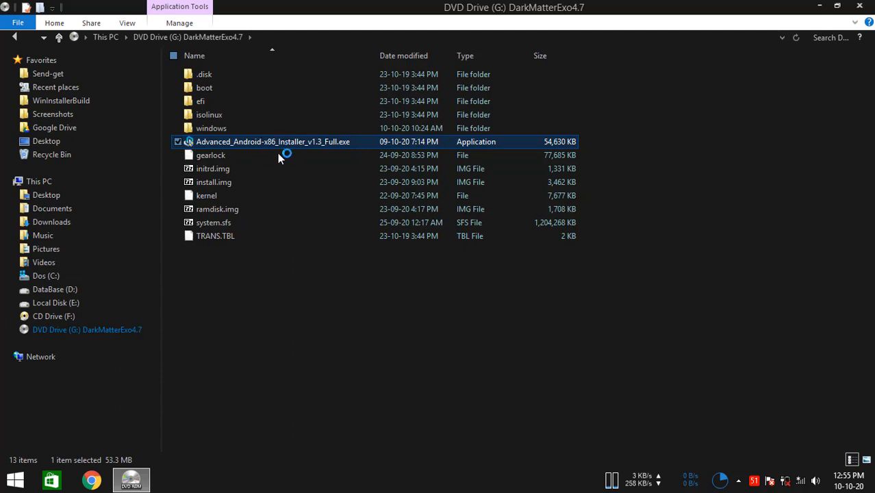
mouse_move(279, 141)
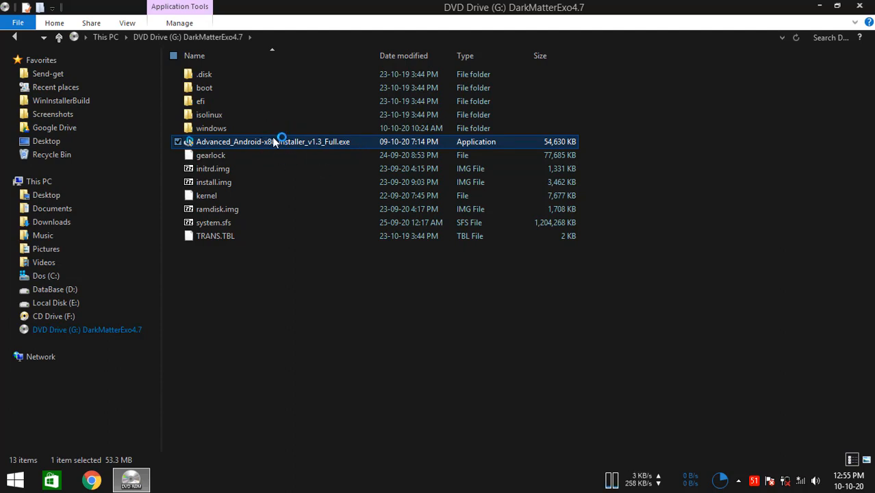
- Relaunch the installer and move past its Welcome screen to the configuration options
double_click(273, 141)
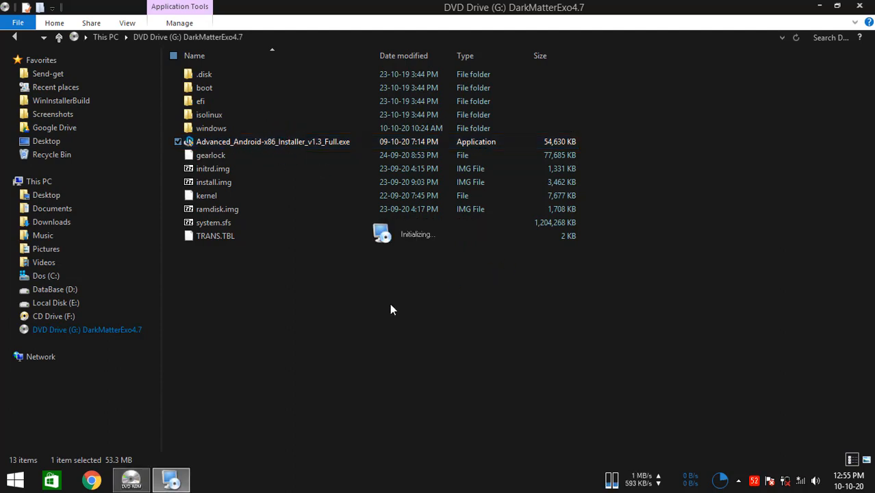
mouse_move(463, 298)
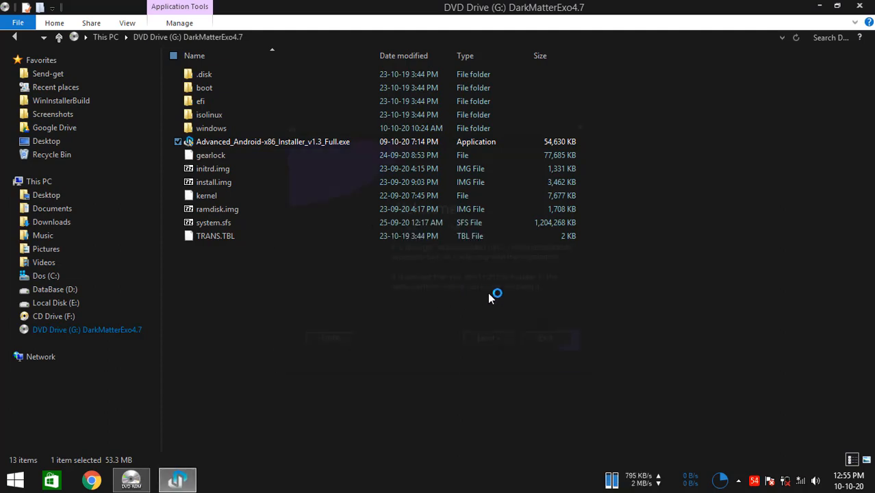
double_click(274, 141)
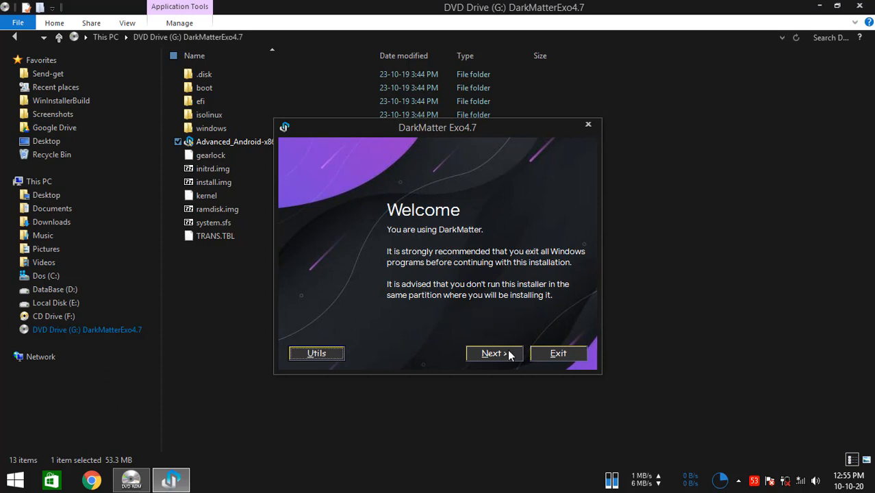
left_click(494, 353)
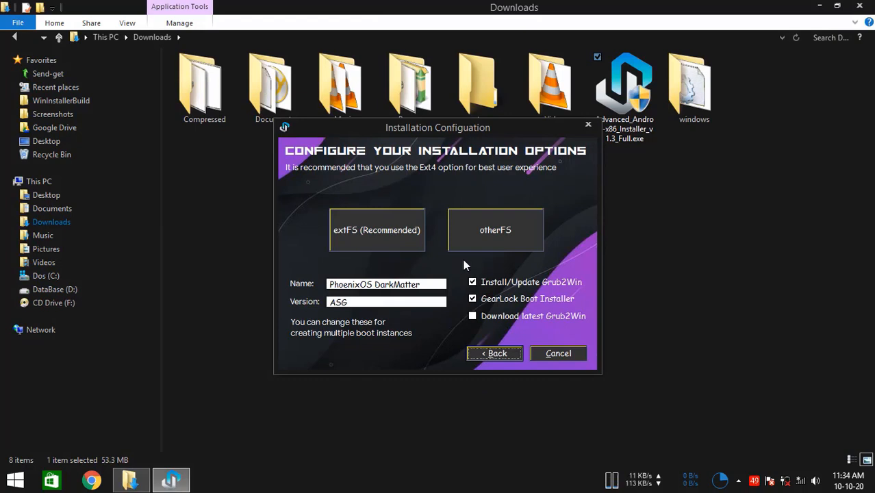
mouse_move(422, 268)
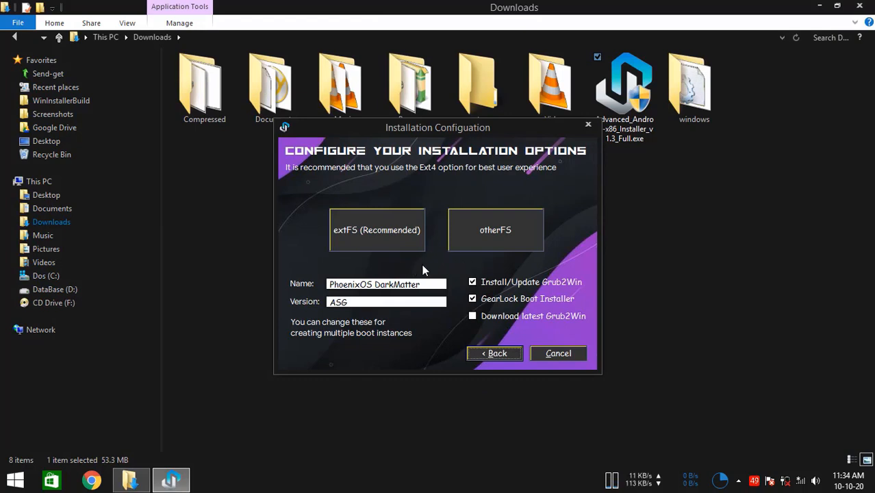
mouse_move(442, 256)
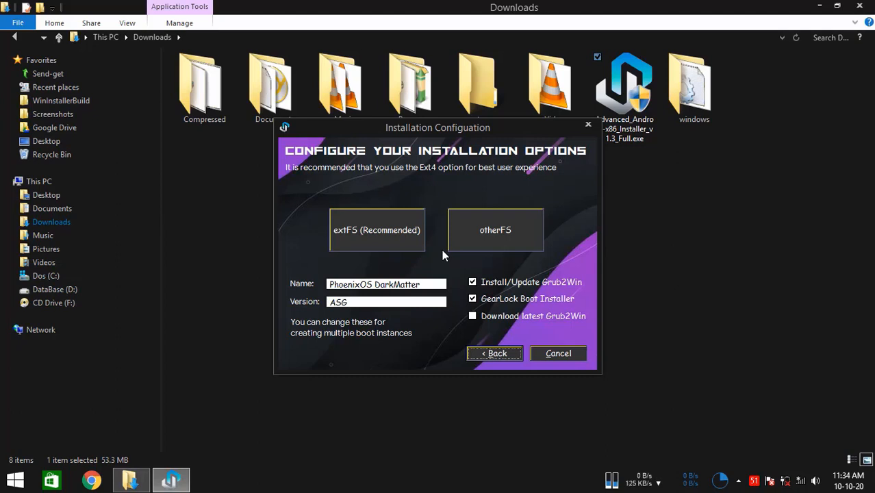
mouse_move(449, 265)
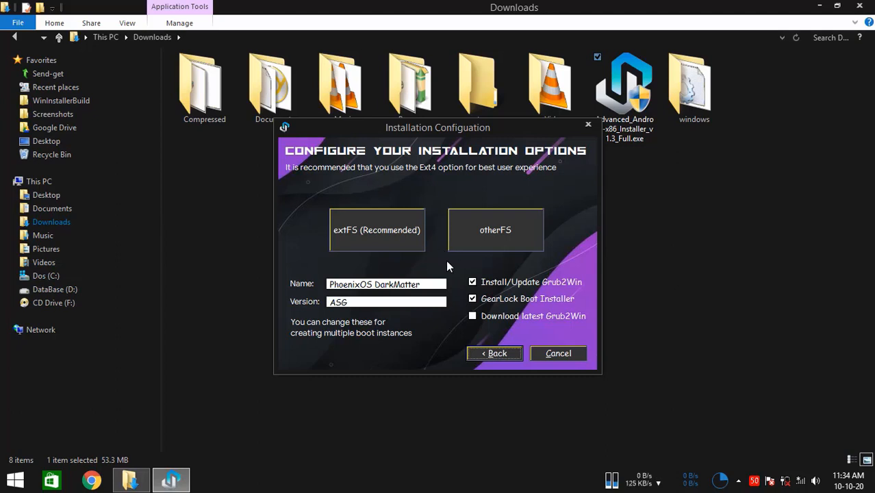
mouse_move(438, 263)
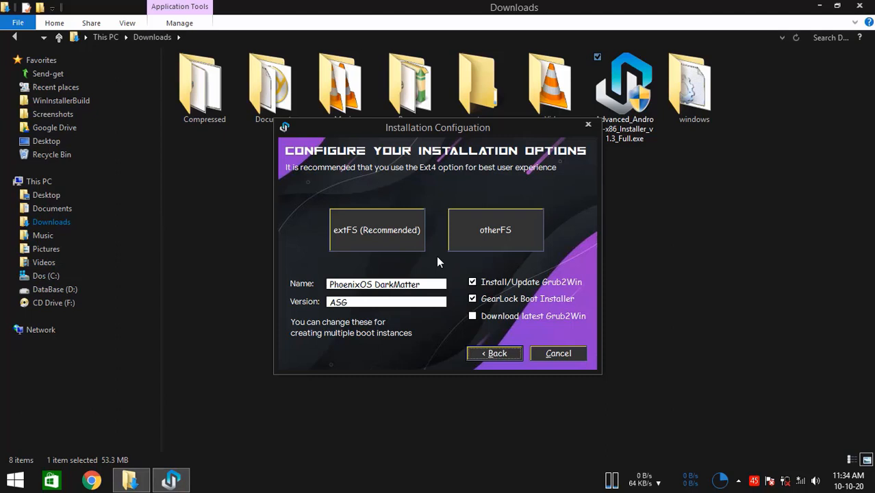
mouse_move(408, 296)
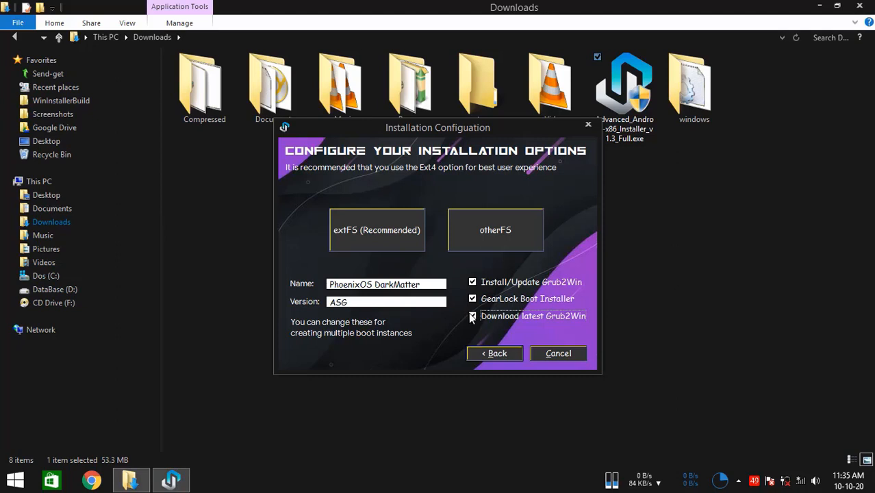
- Toggle the Download latest Grub2Win option, leaving it enabled alongside Grub2Win install and GearLock
left_click(472, 317)
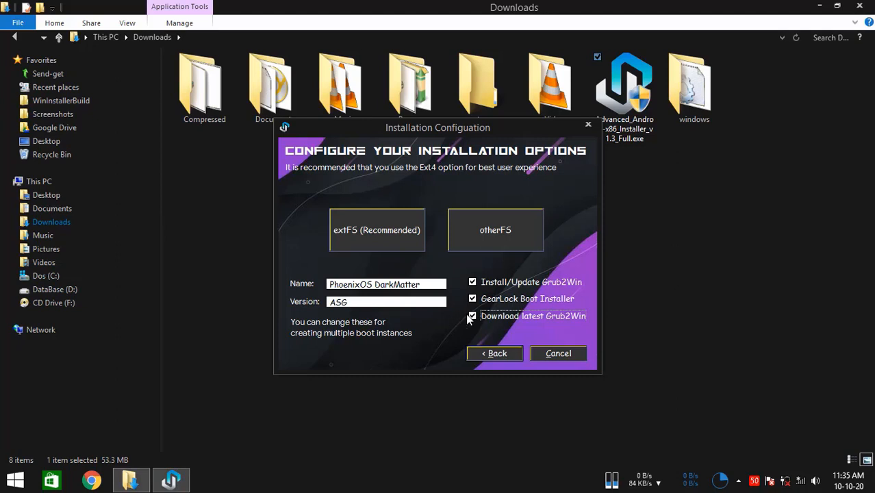
mouse_move(465, 320)
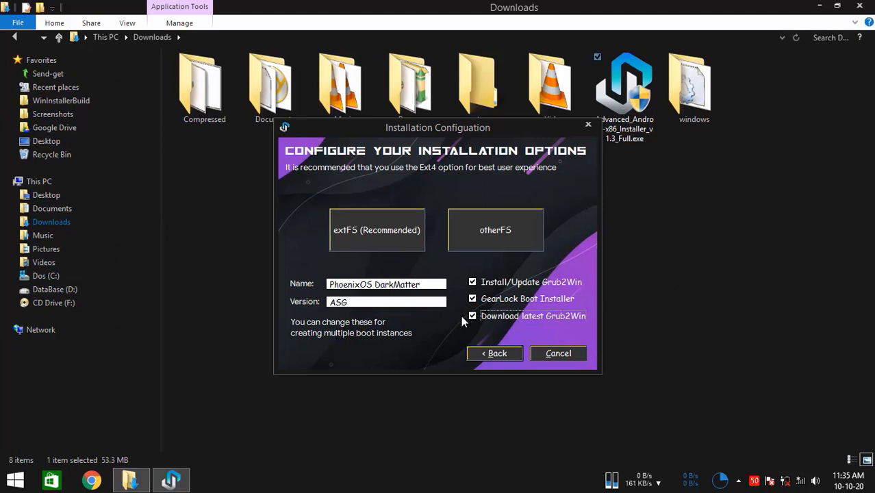
left_click(472, 315)
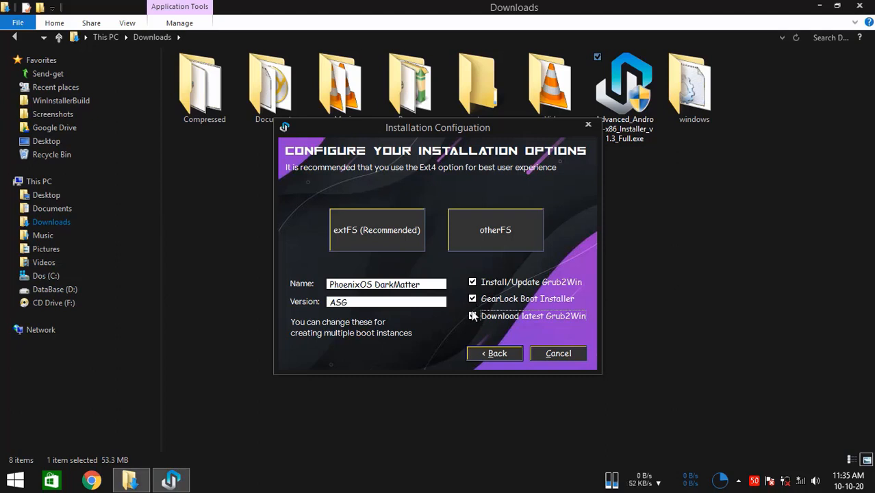
left_click(471, 315)
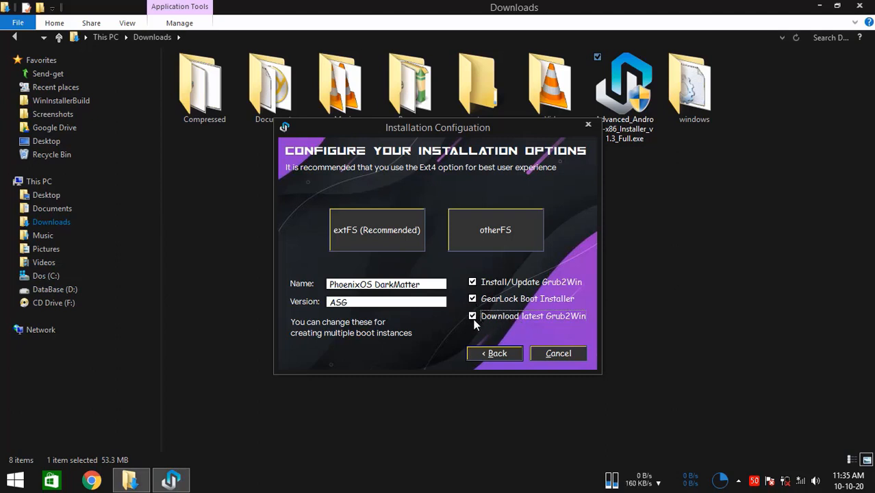
left_click(472, 314)
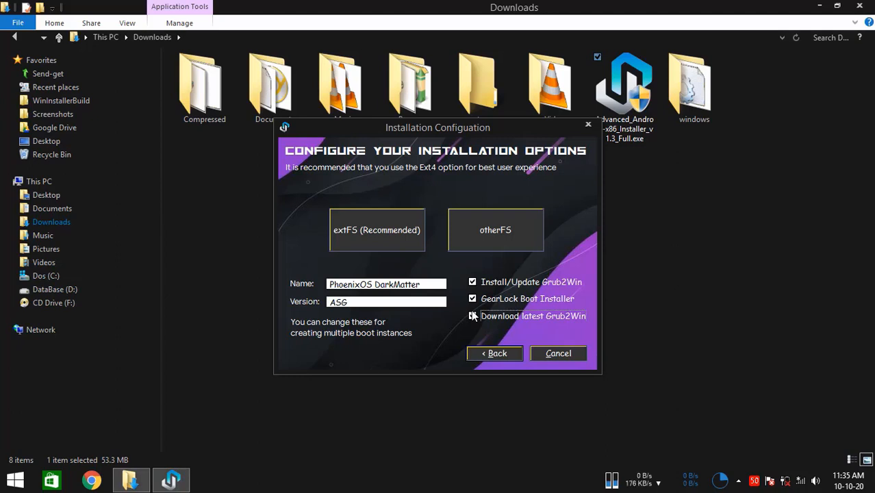
left_click(472, 315)
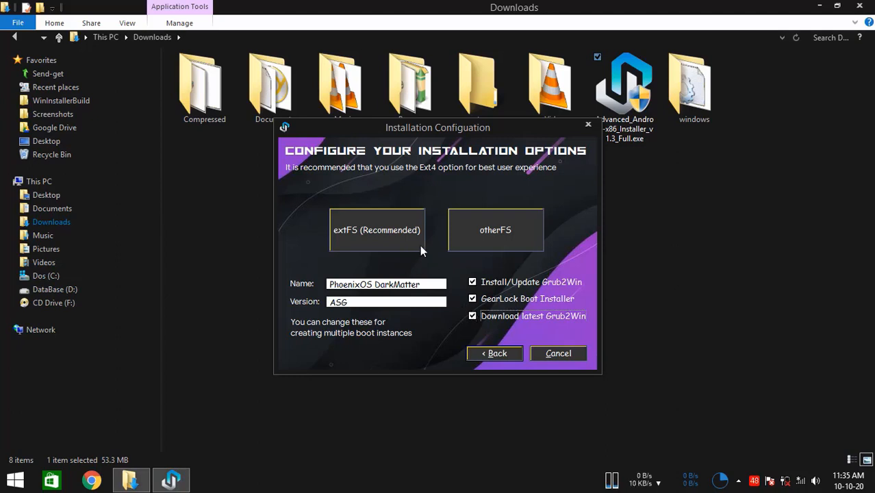
mouse_move(426, 233)
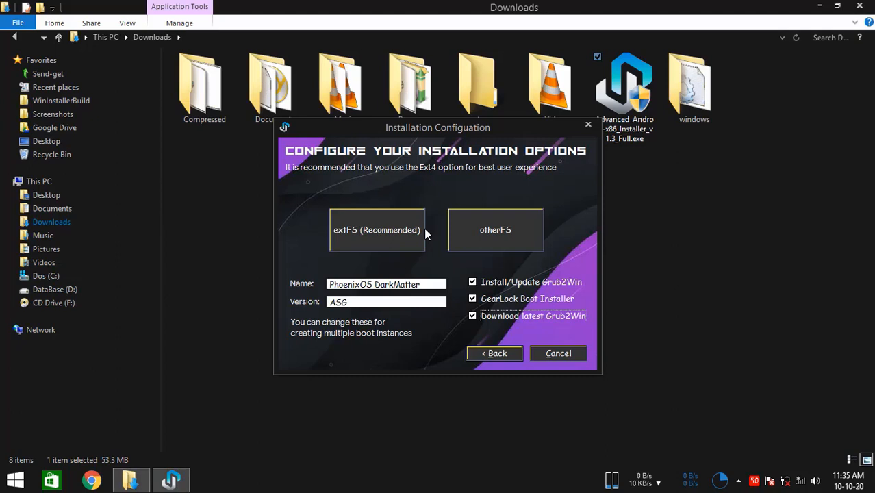
mouse_move(439, 239)
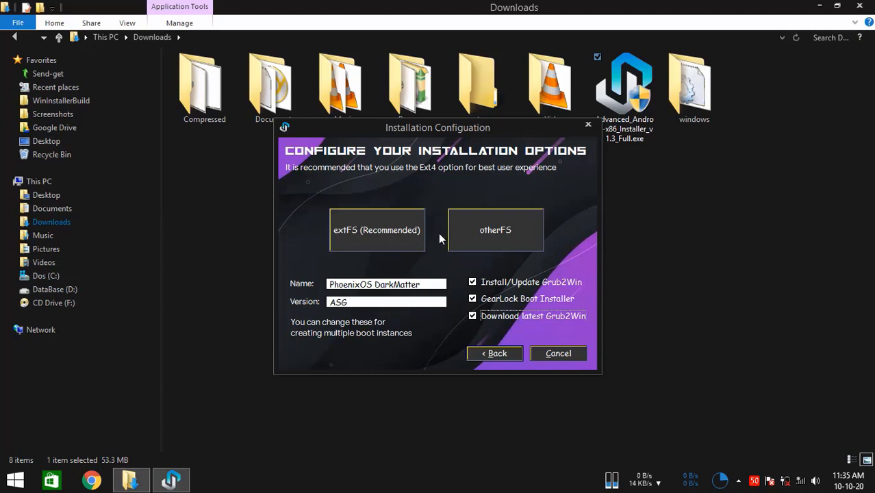
mouse_move(390, 238)
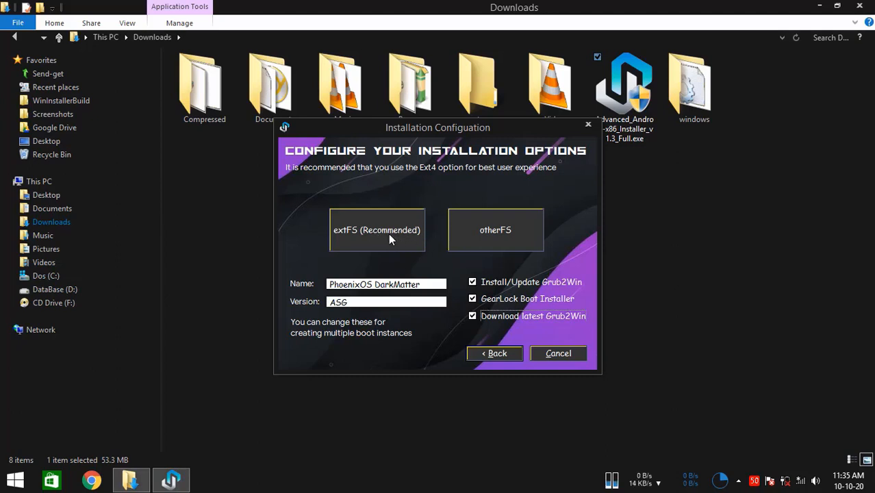
mouse_move(419, 232)
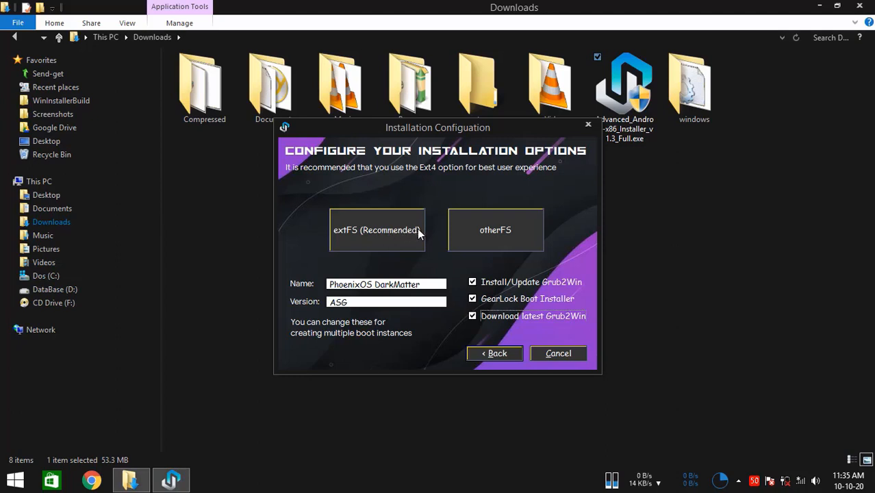
mouse_move(468, 238)
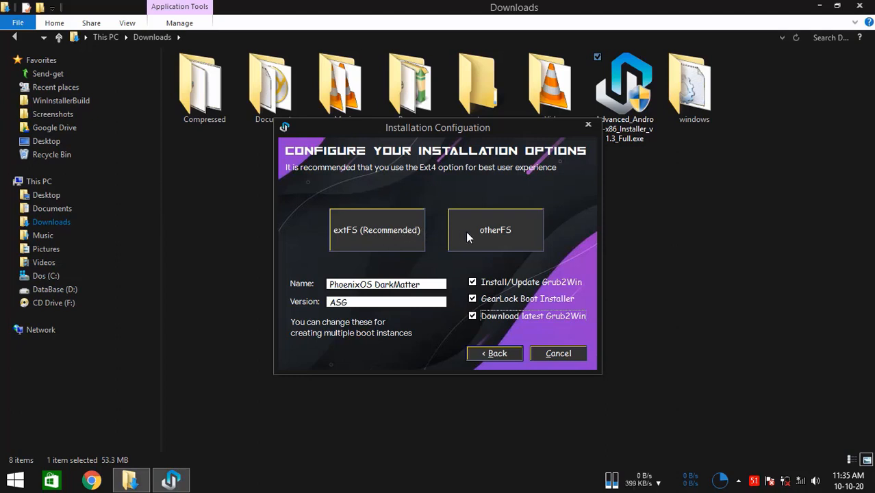
mouse_move(490, 239)
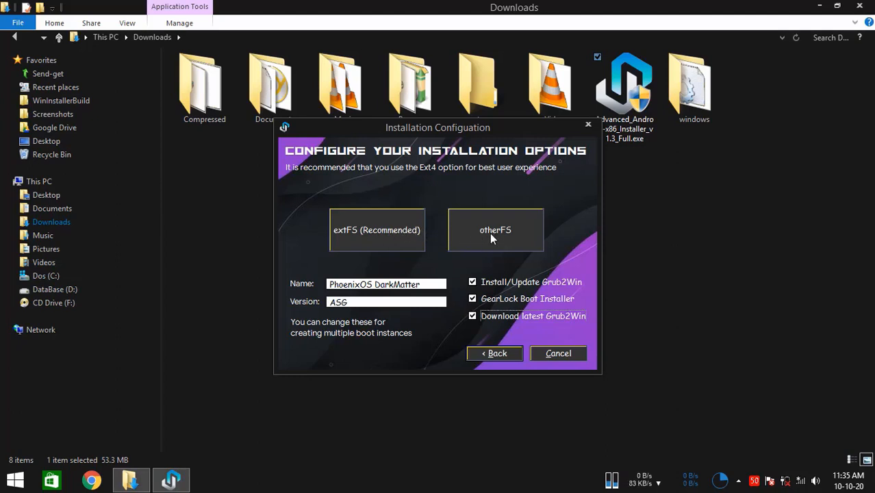
mouse_move(424, 238)
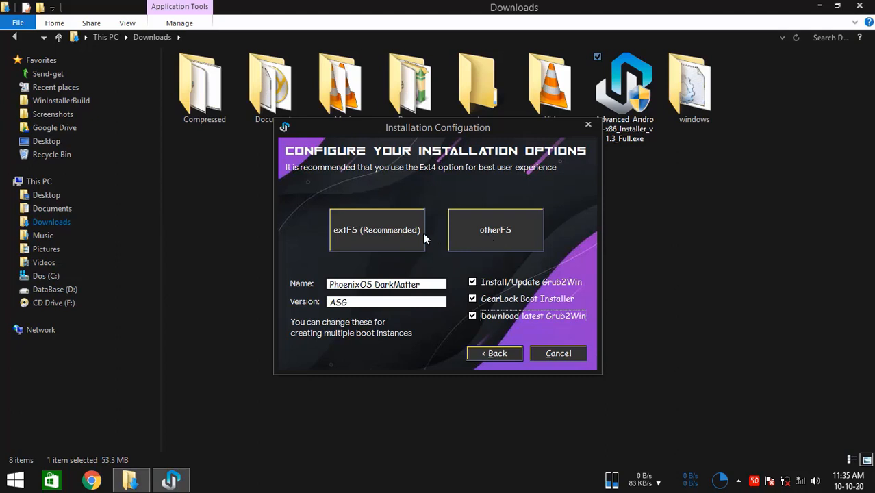
mouse_move(421, 241)
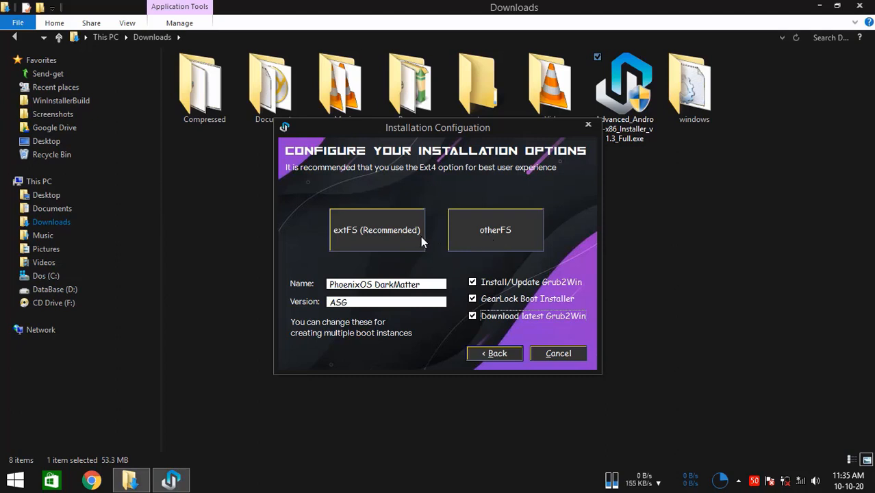
mouse_move(513, 239)
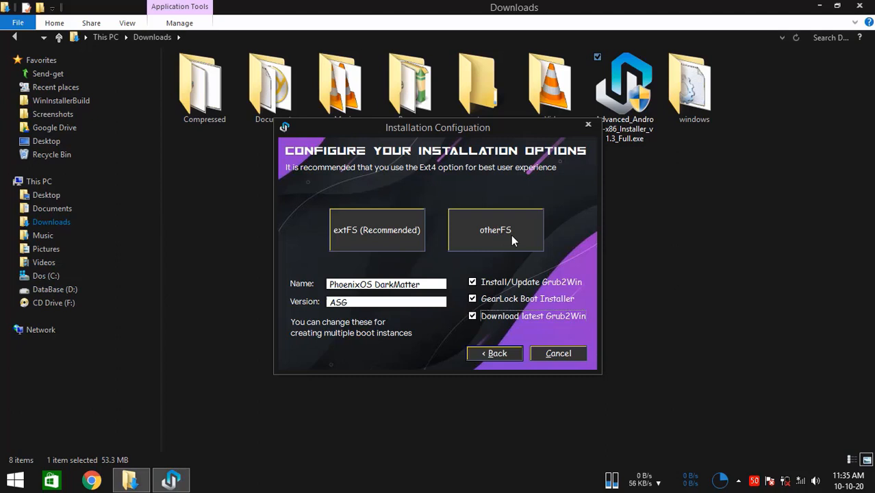
mouse_move(510, 245)
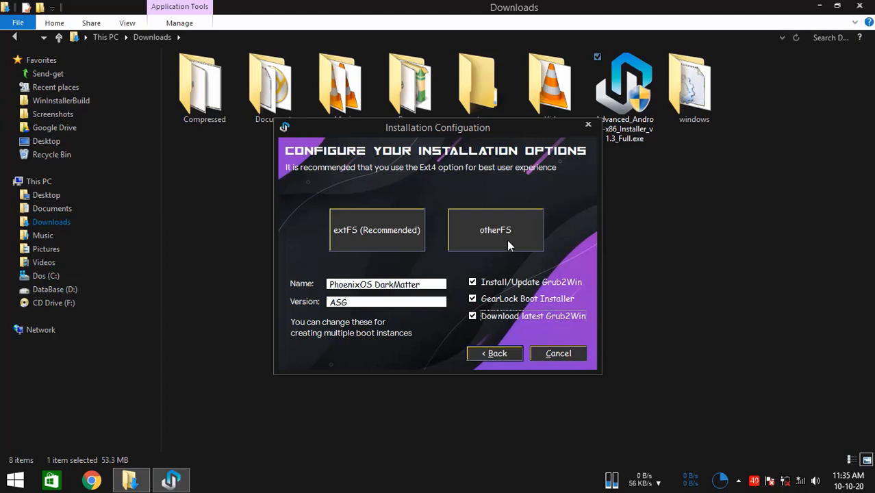
mouse_move(513, 245)
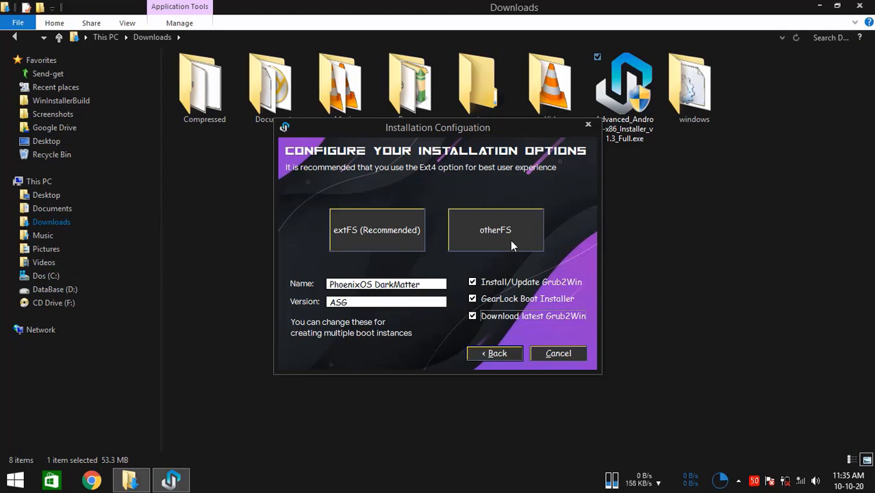
mouse_move(508, 244)
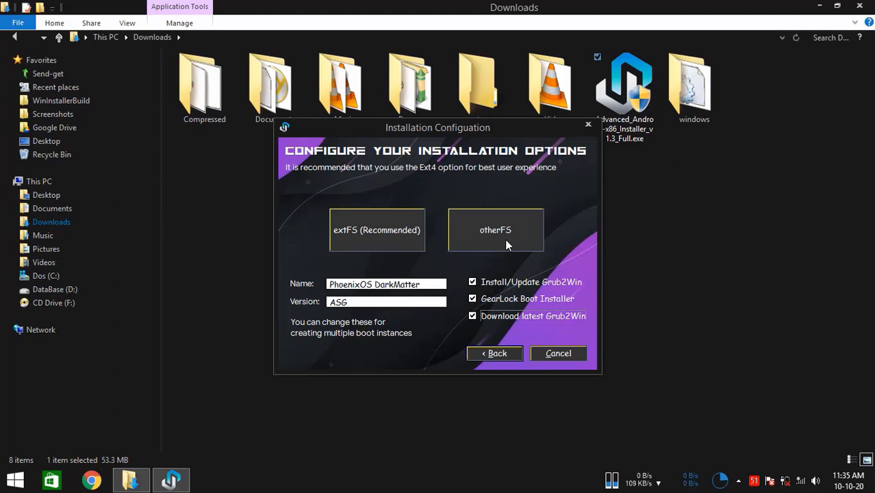
mouse_move(513, 249)
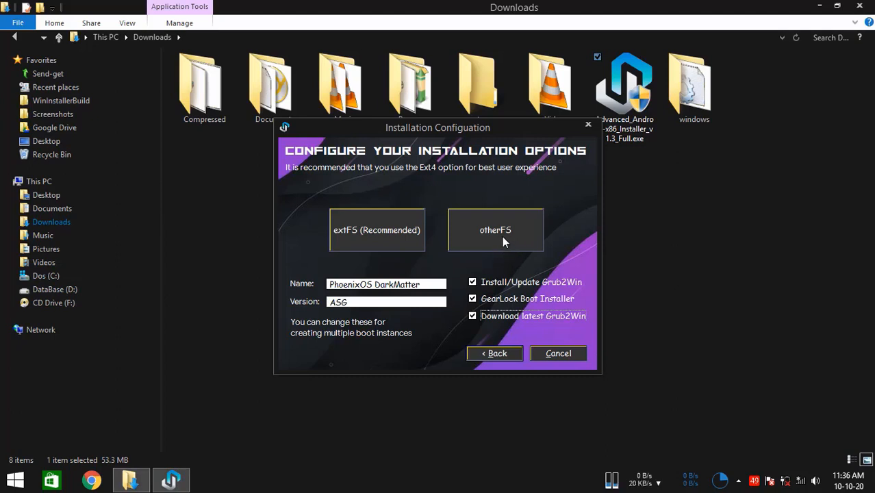
mouse_move(345, 244)
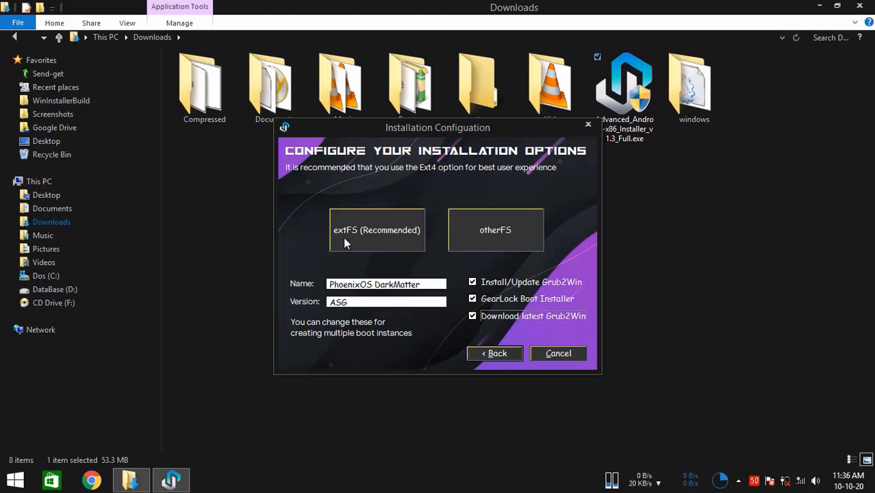
mouse_move(367, 240)
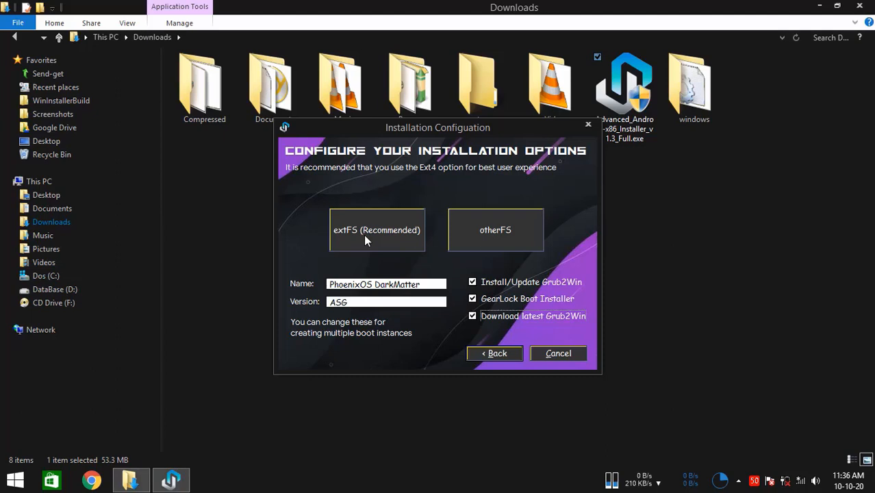
mouse_move(370, 240)
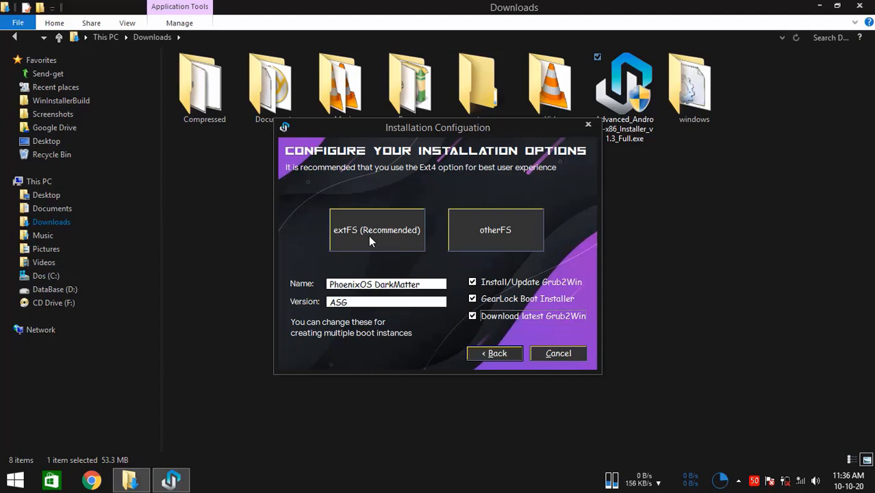
mouse_move(373, 244)
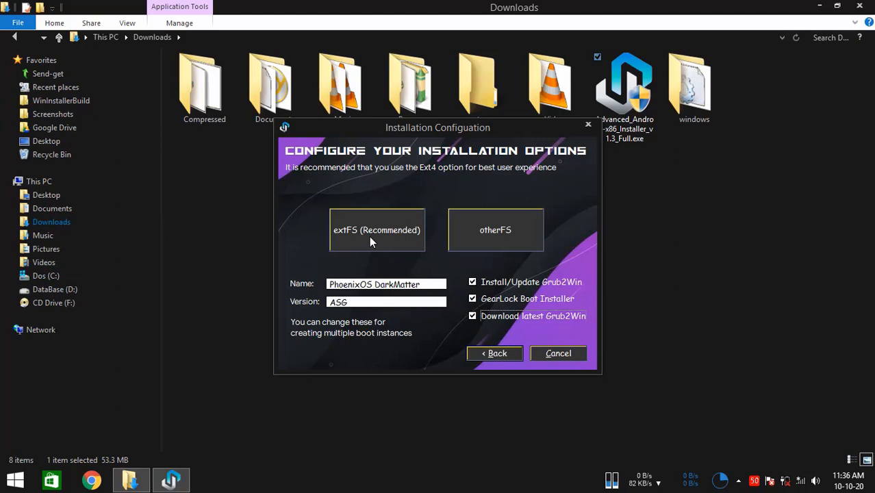
mouse_move(381, 236)
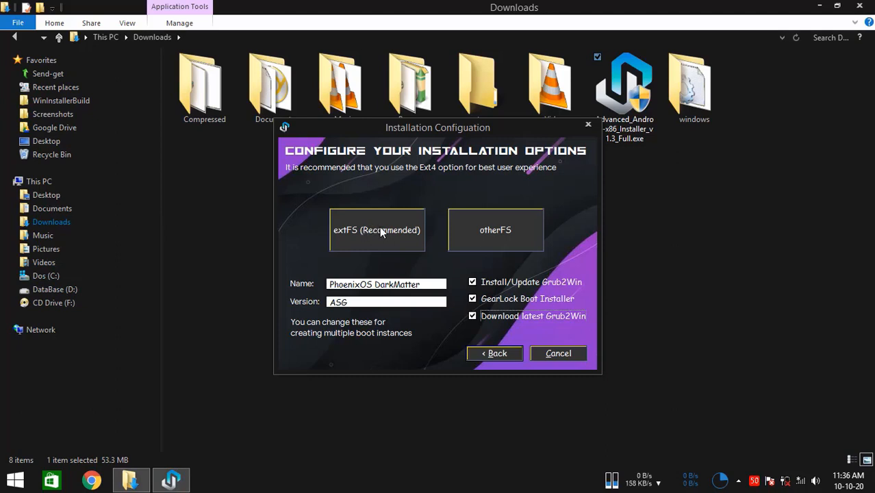
mouse_move(405, 244)
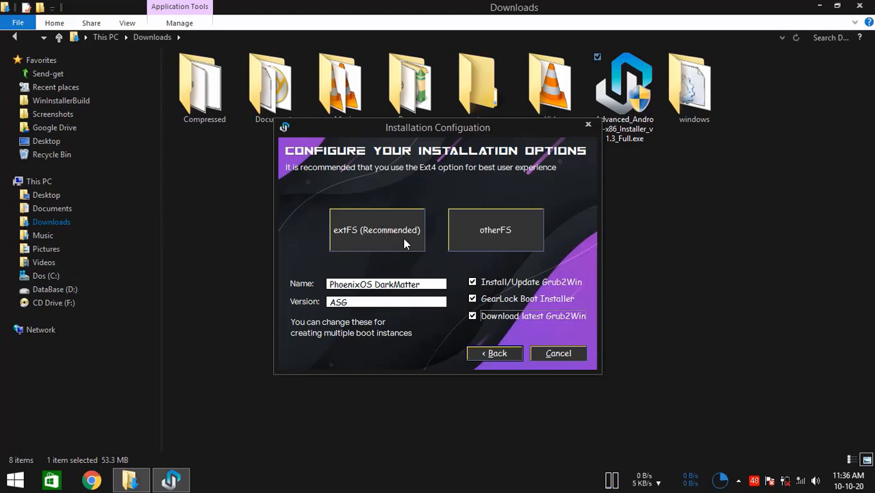
- Choose the recommended extFS (ext4) install type and launch the MiniTool Partition Wizard tool
left_click(377, 229)
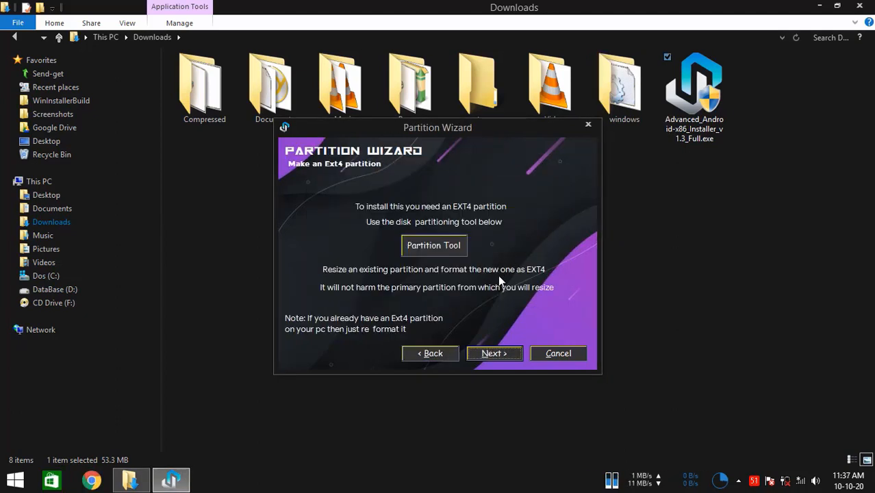
mouse_move(479, 283)
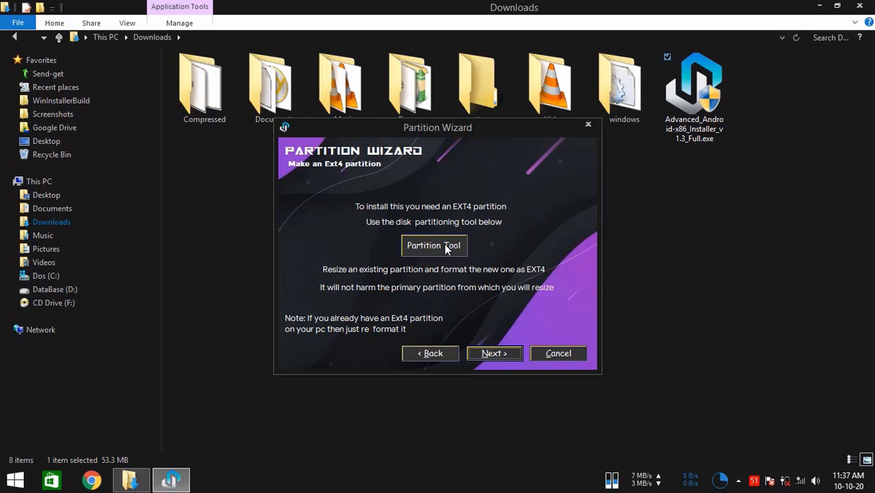
mouse_move(450, 262)
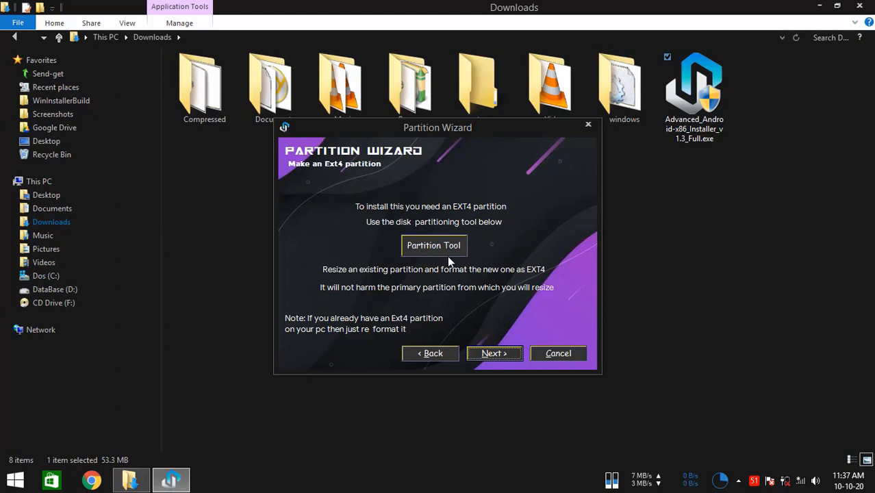
left_click(432, 245)
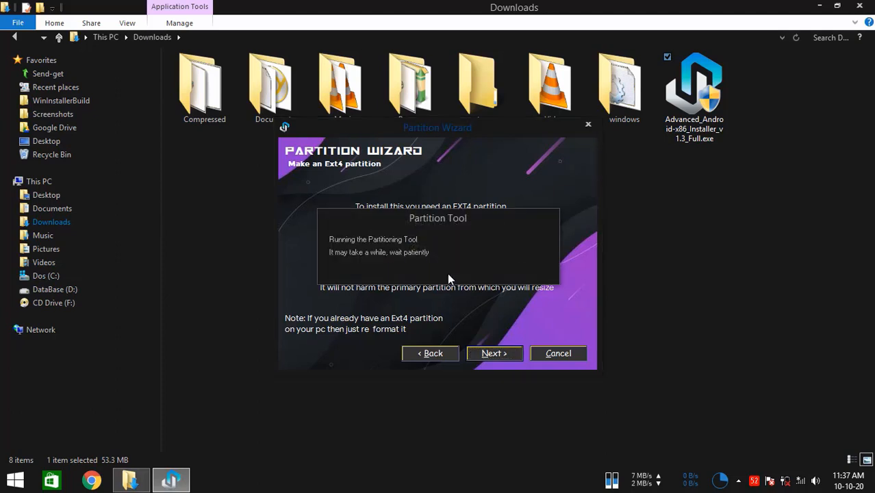
mouse_move(478, 269)
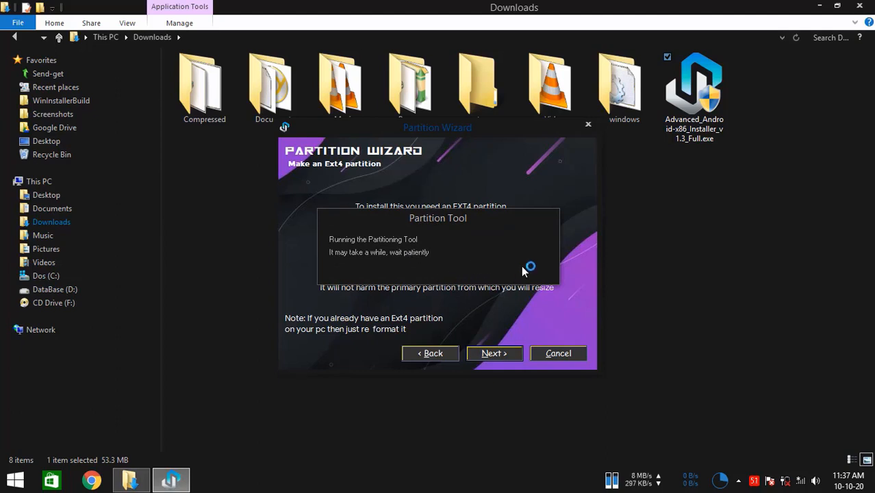
mouse_move(537, 271)
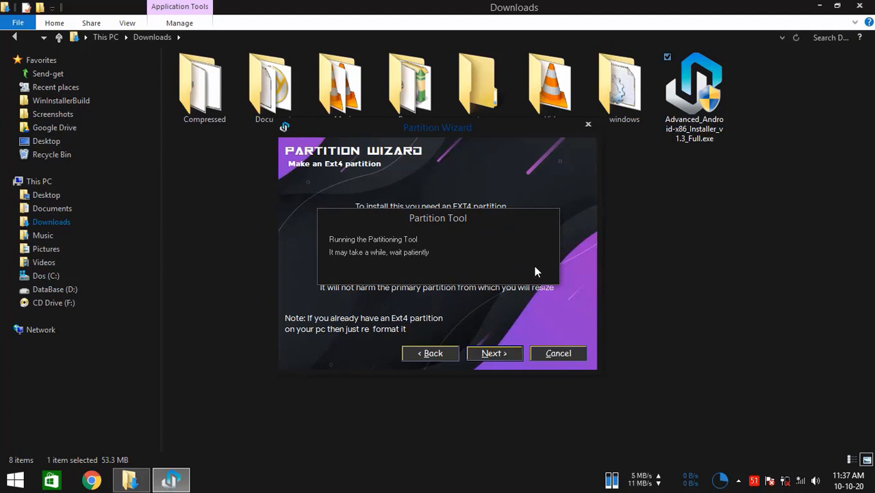
mouse_move(517, 262)
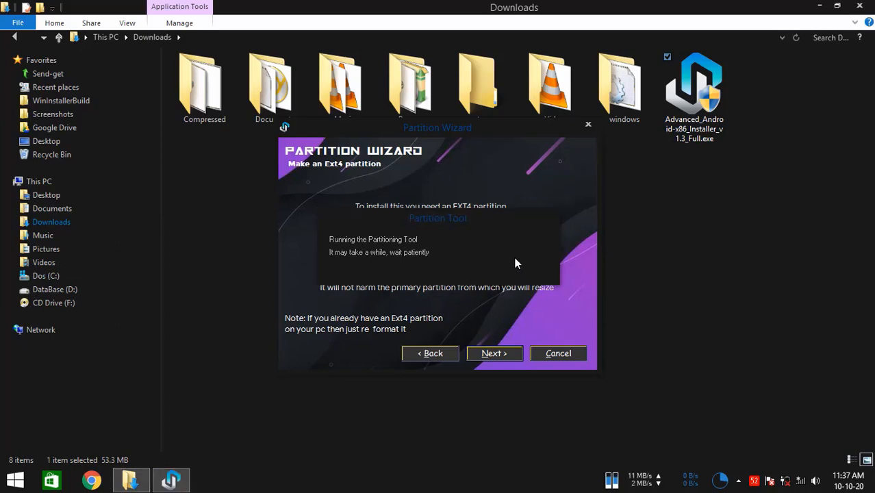
left_click(492, 353)
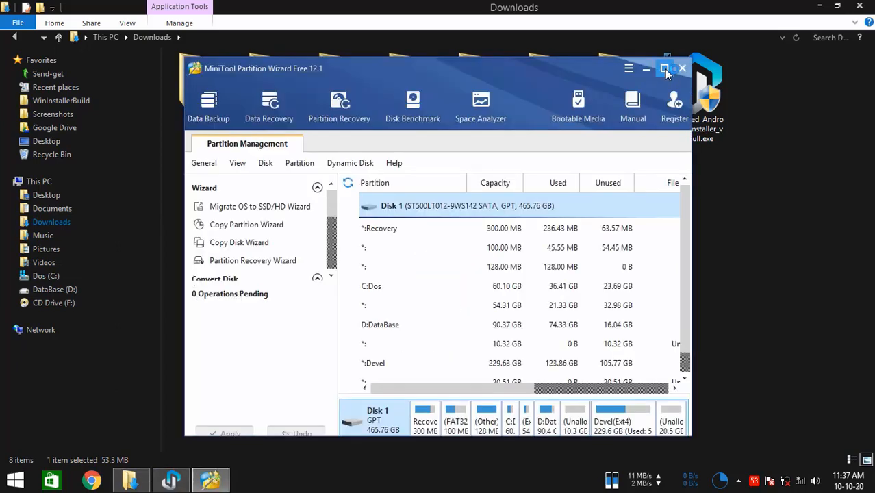
left_click(665, 68)
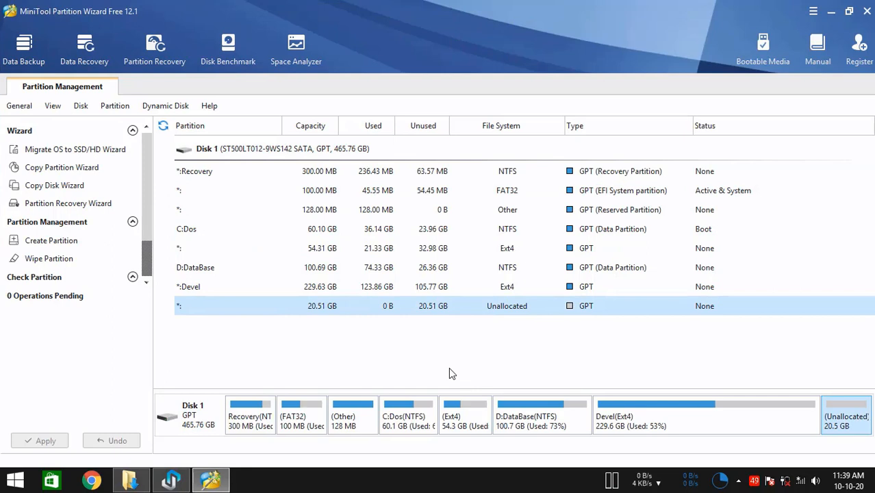
mouse_move(594, 410)
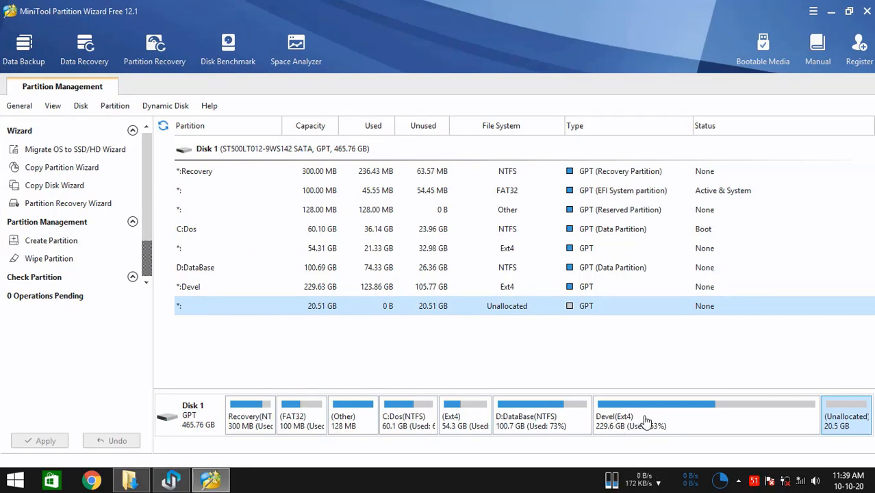
mouse_move(542, 388)
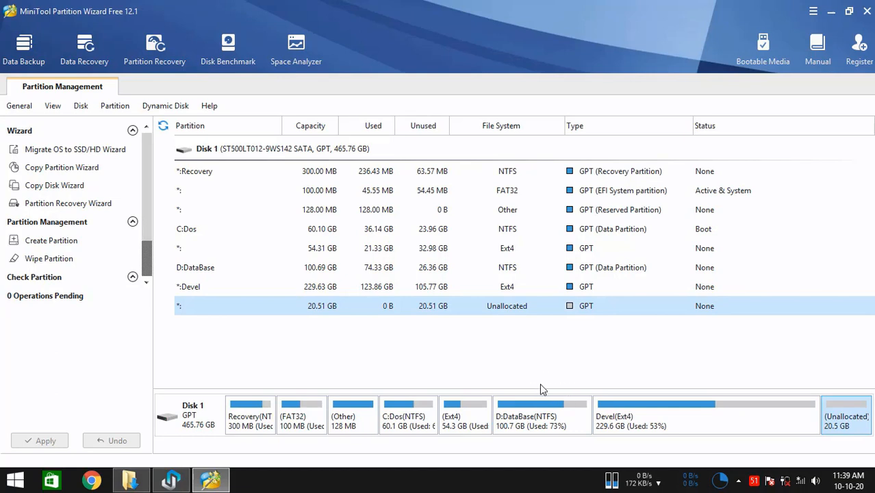
mouse_move(566, 469)
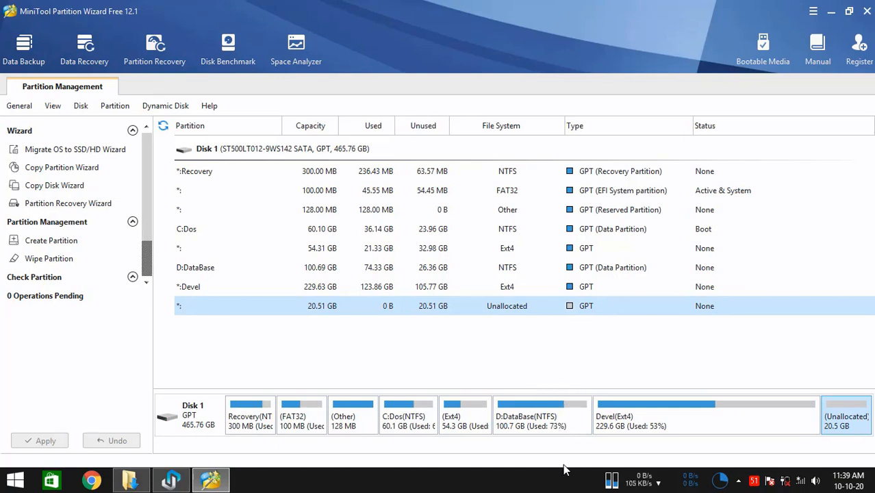
mouse_move(568, 441)
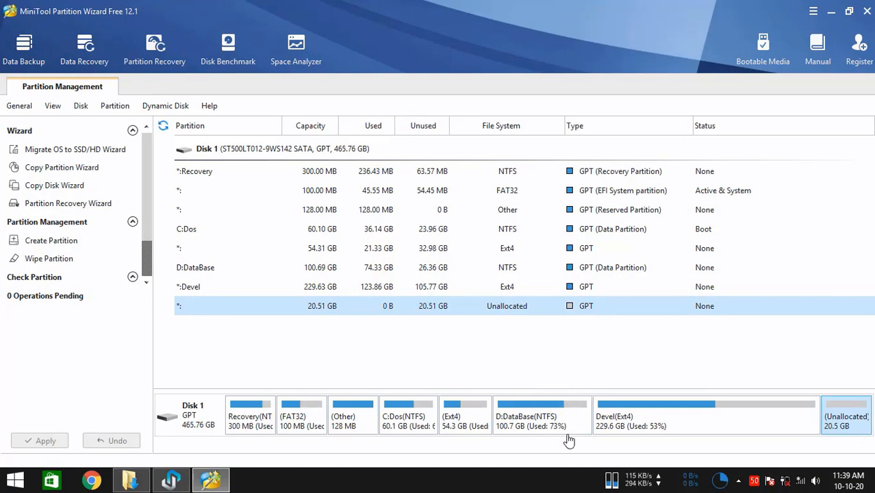
mouse_move(533, 449)
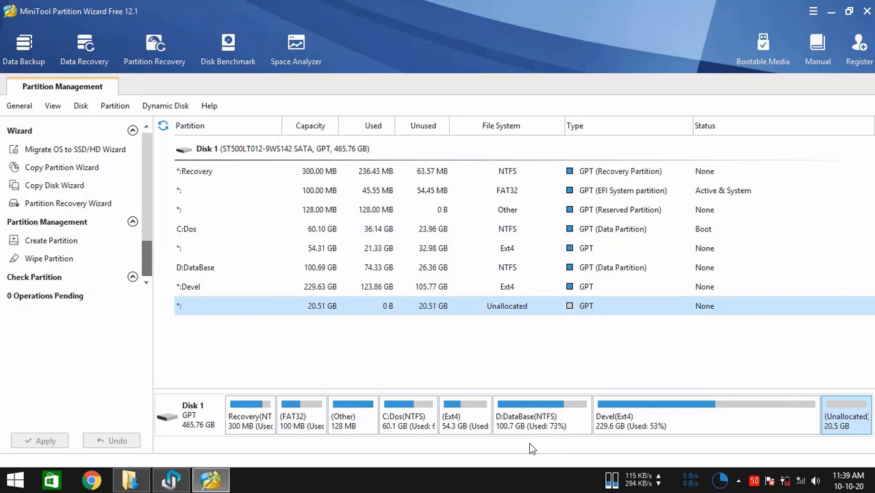
mouse_move(548, 427)
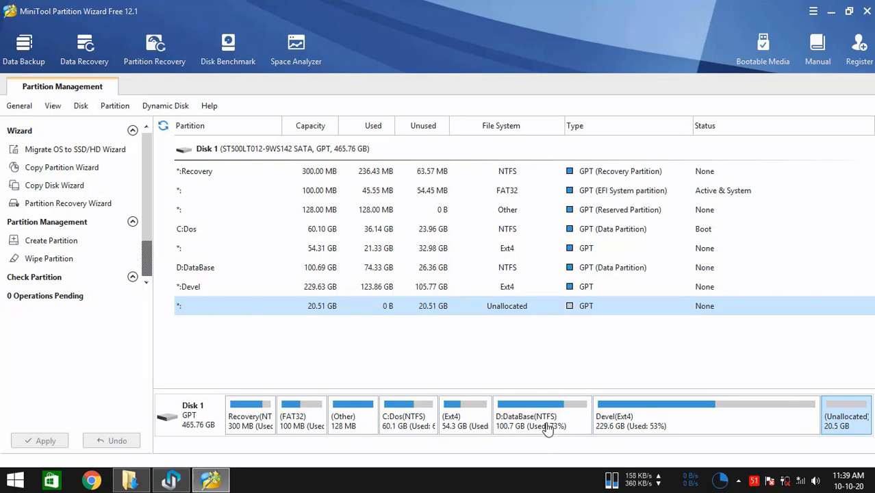
mouse_move(553, 422)
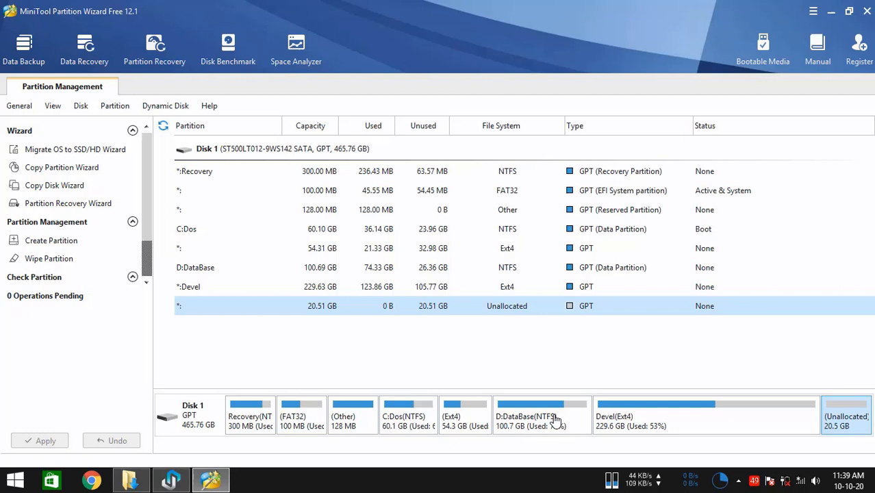
- Shrink the D:DataBase partition to 90.60 GB, freeing about 10 GB of unallocated space after it
right_click(523, 416)
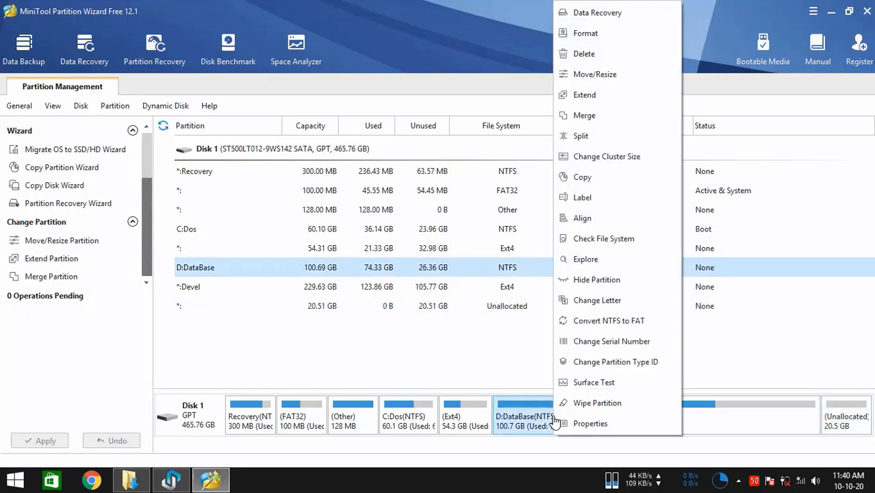
mouse_move(594, 73)
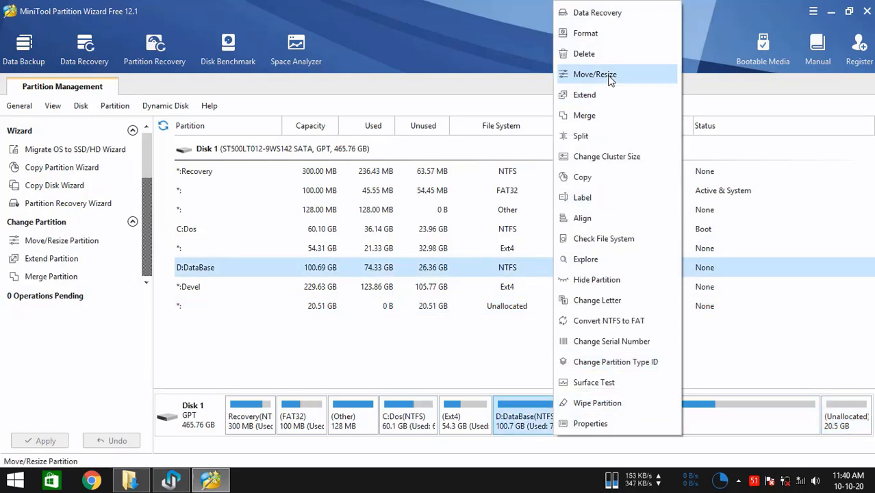
left_click(594, 73)
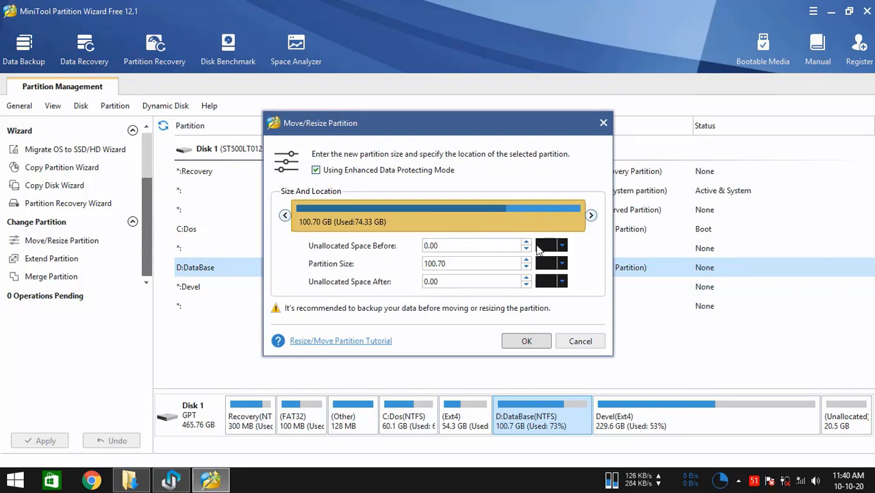
mouse_move(493, 244)
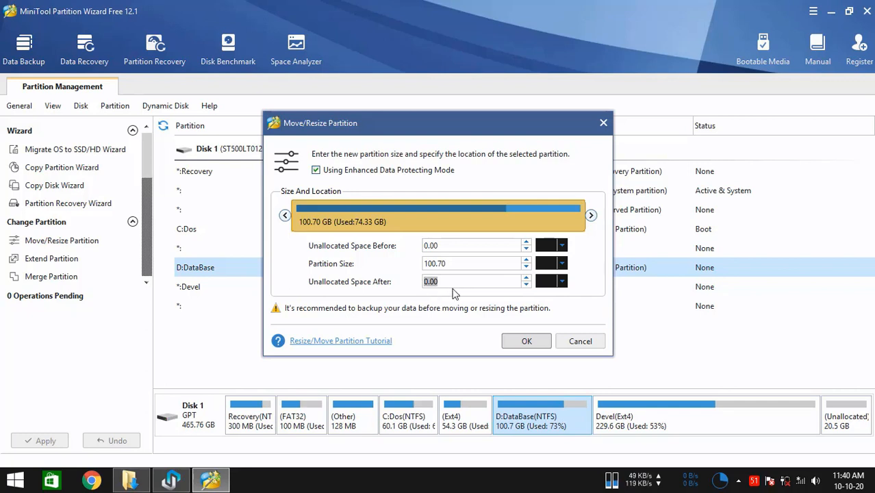
mouse_move(592, 217)
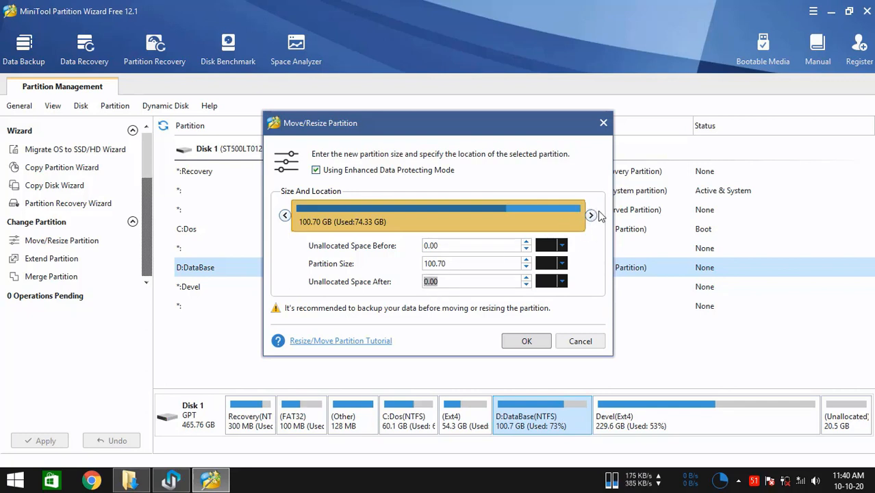
left_click_drag(591, 215, 583, 215)
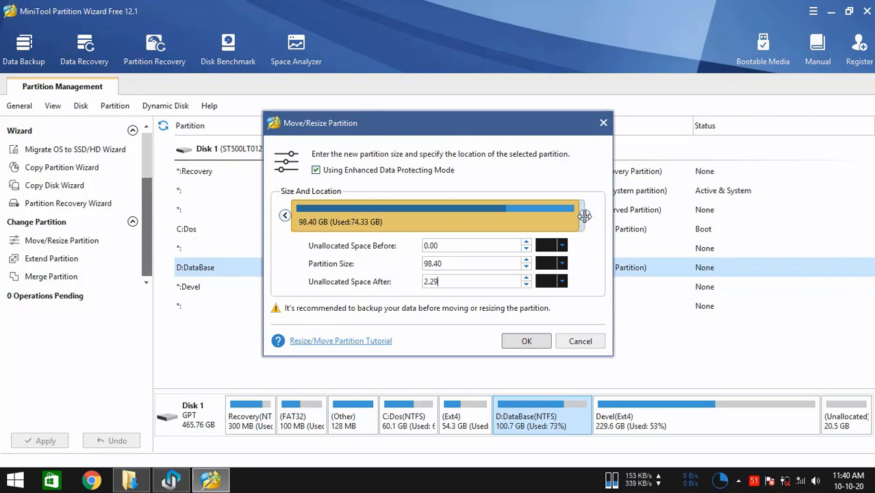
left_click_drag(585, 216, 564, 216)
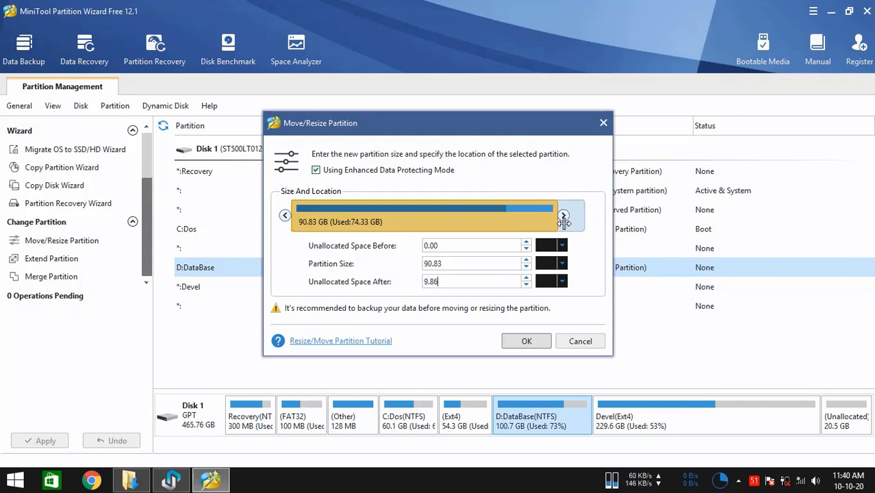
left_click(561, 215)
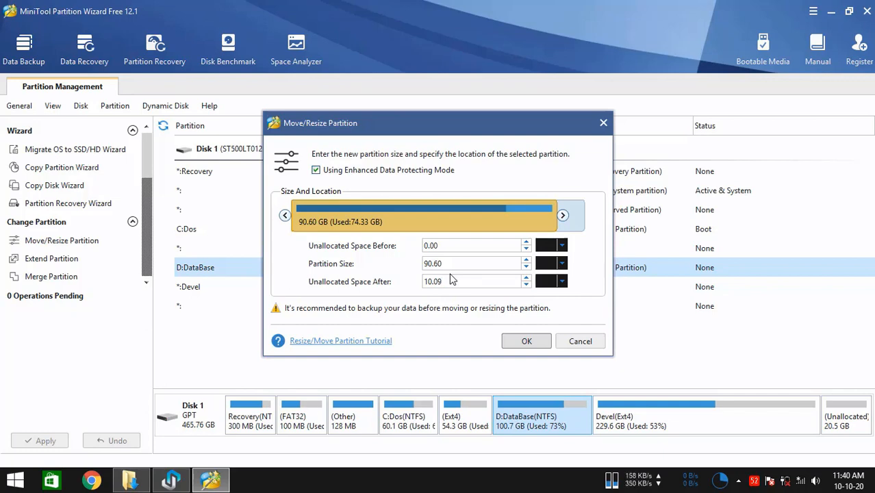
left_click(526, 341)
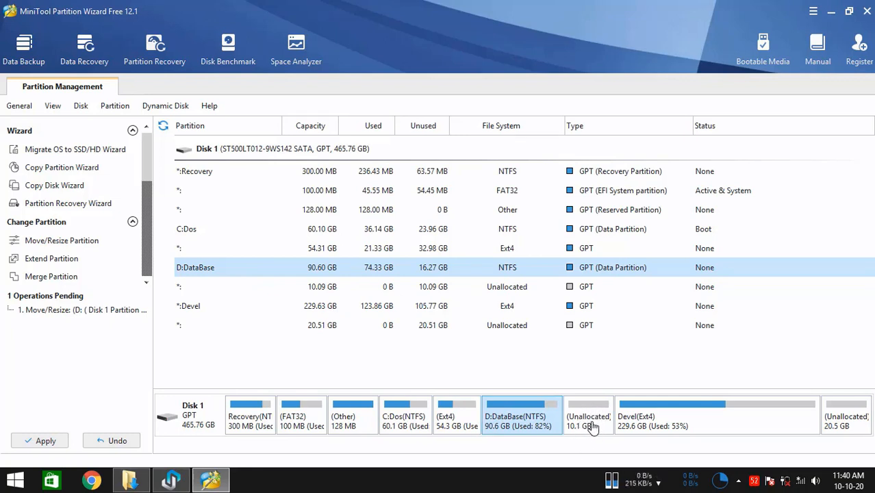
- Create an Ext4 partition labelled Android-x86 in the 10.09 GB unallocated space
right_click(588, 413)
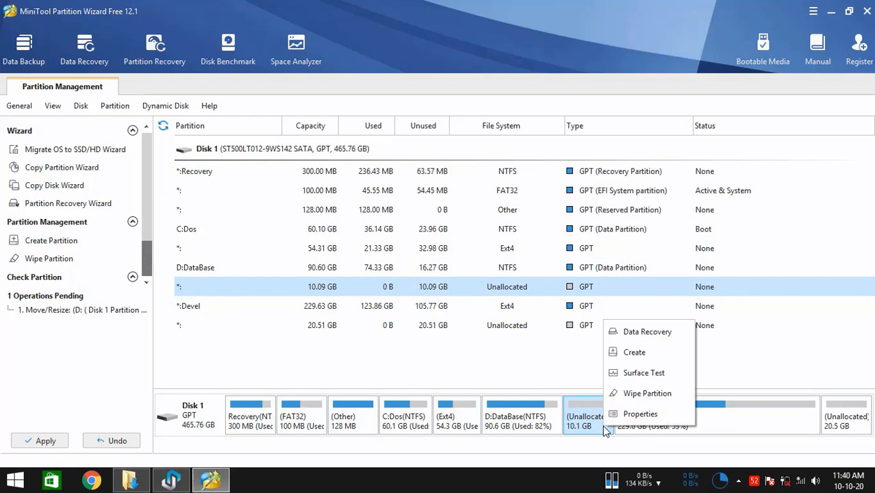
left_click(634, 352)
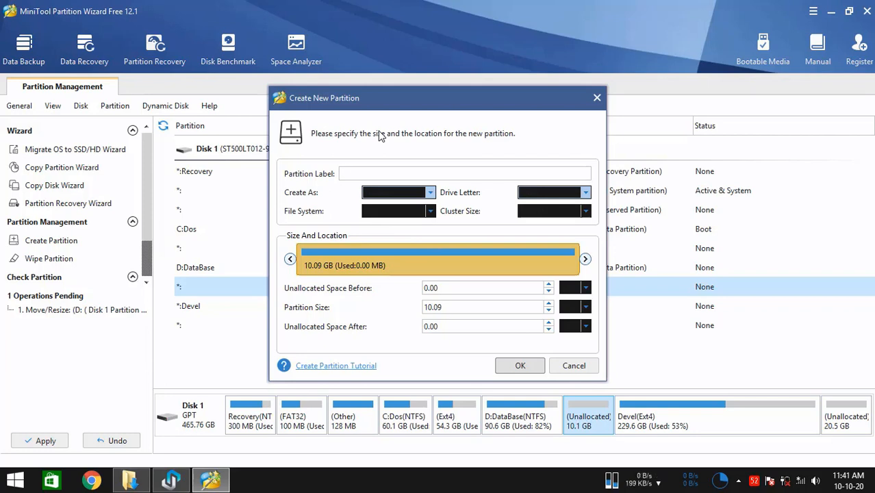
type("Android")
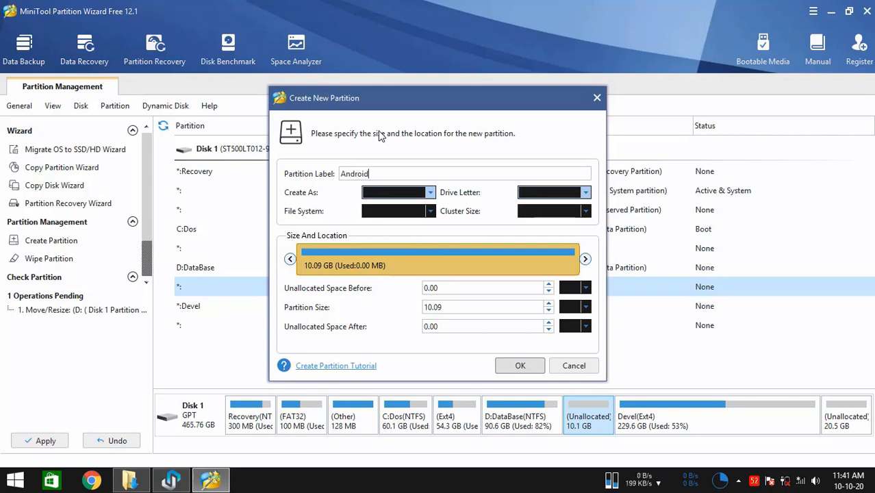
type("-x86")
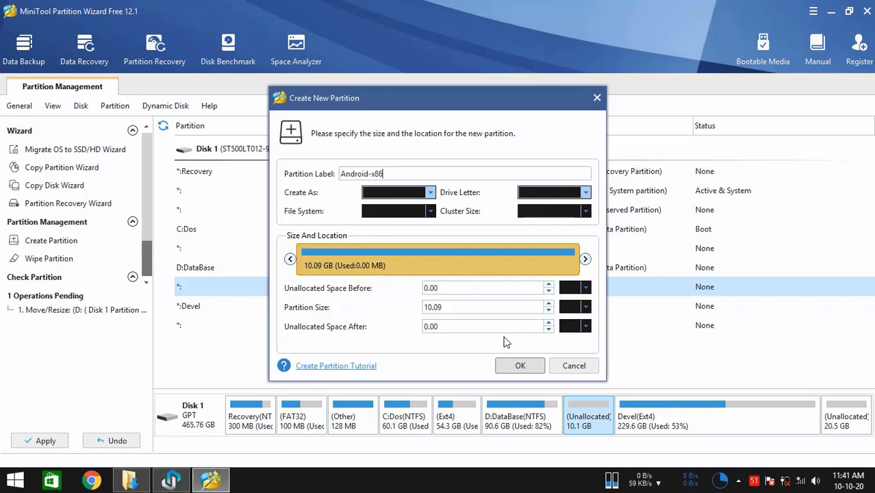
left_click(520, 364)
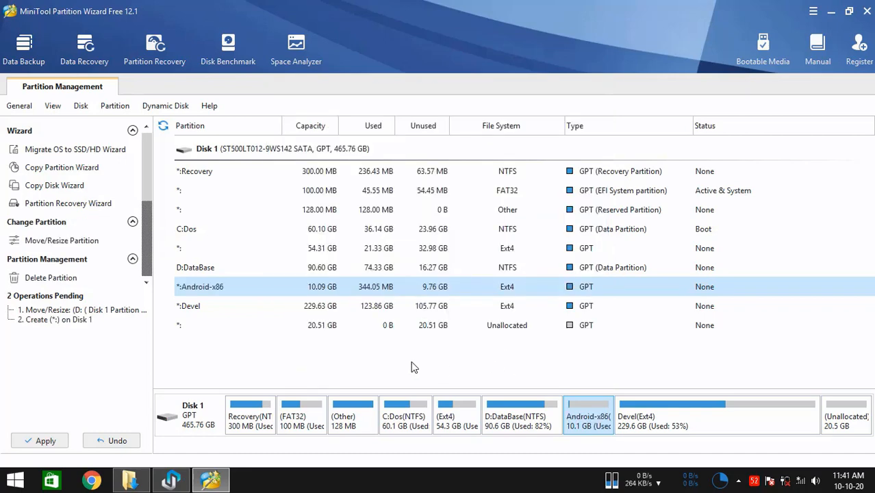
mouse_move(45, 441)
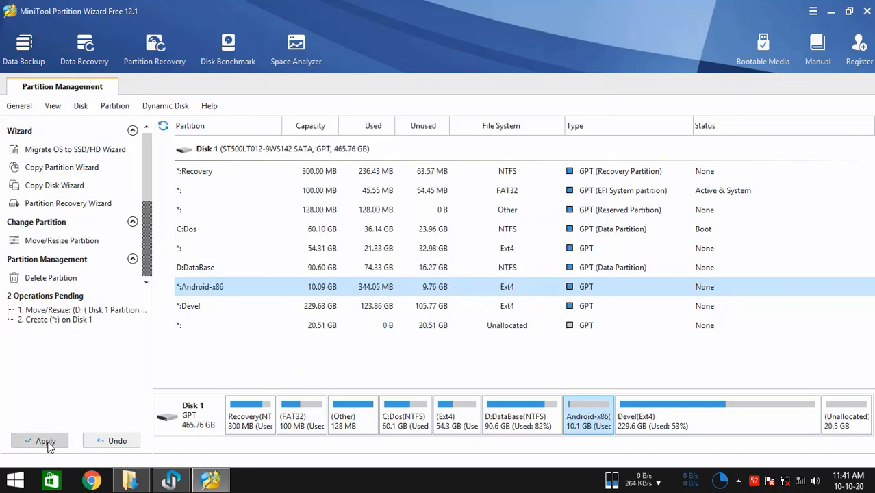
- Apply both pending operations so the shrink and new Android-x86 Ext4 partition are written to disk
left_click(45, 441)
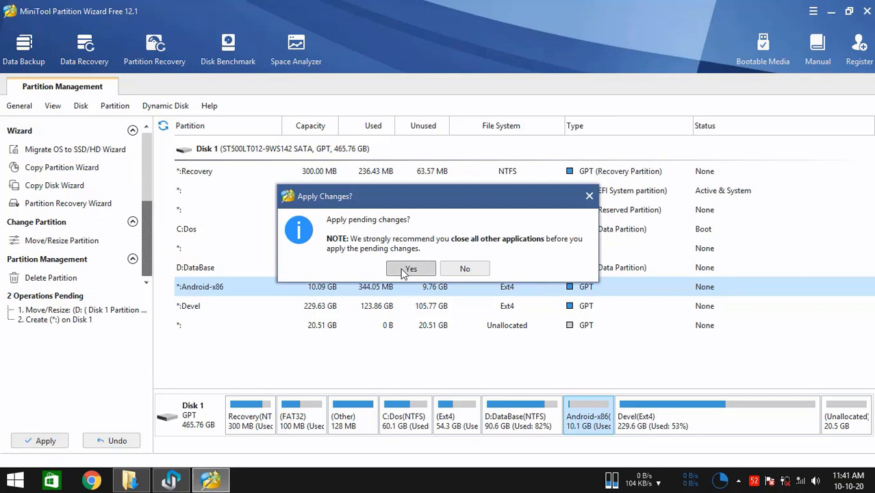
left_click(411, 267)
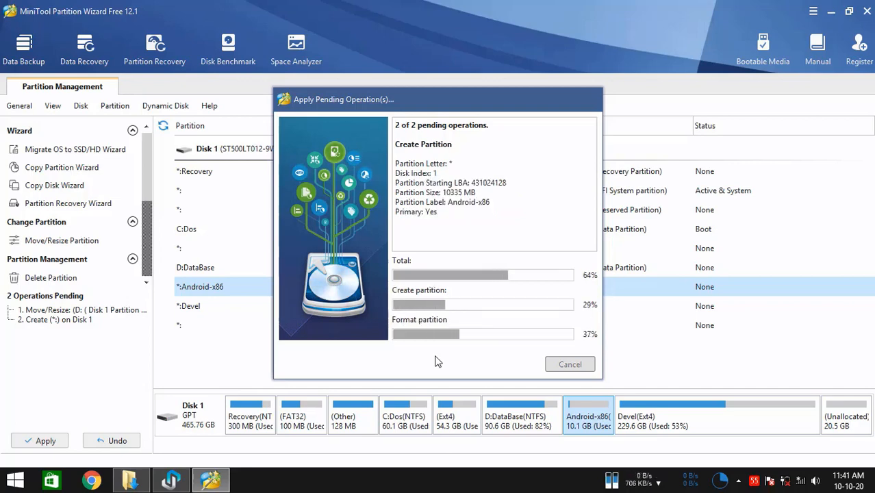
left_click(570, 364)
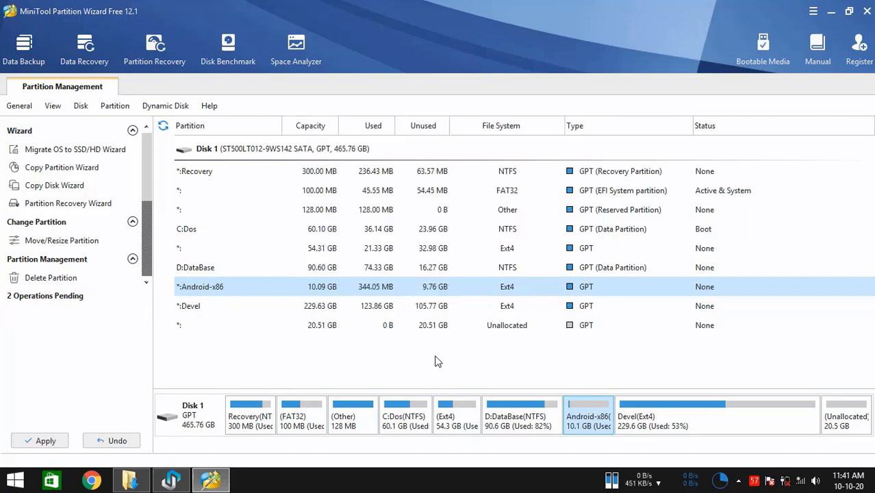
left_click(40, 440)
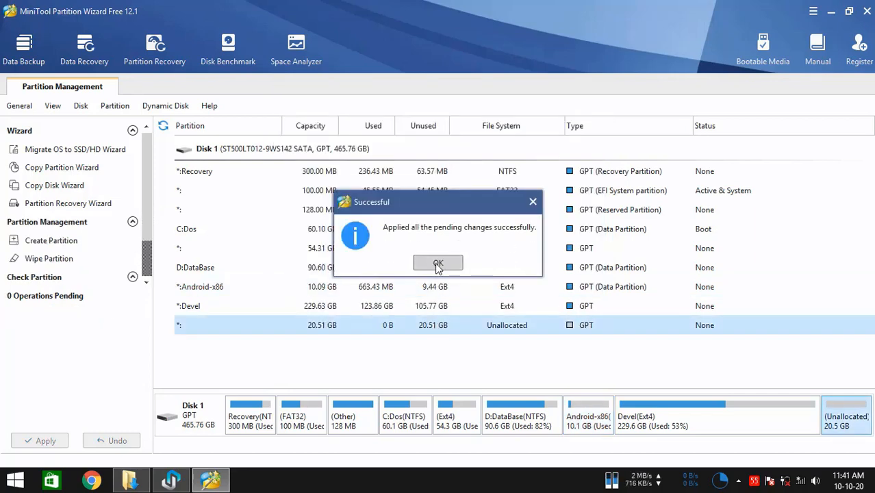
left_click(438, 262)
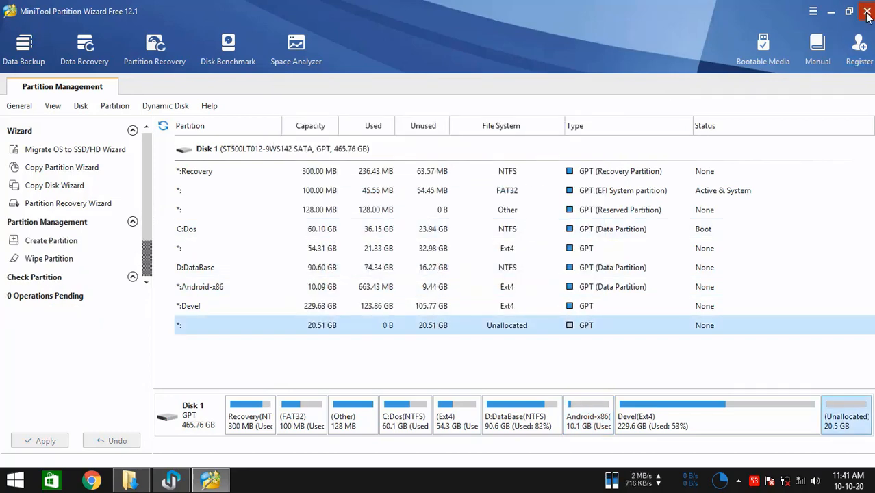
- Quit Partition Wizard and dismiss the installer's notice about restarting if partitions are missing
left_click(866, 11)
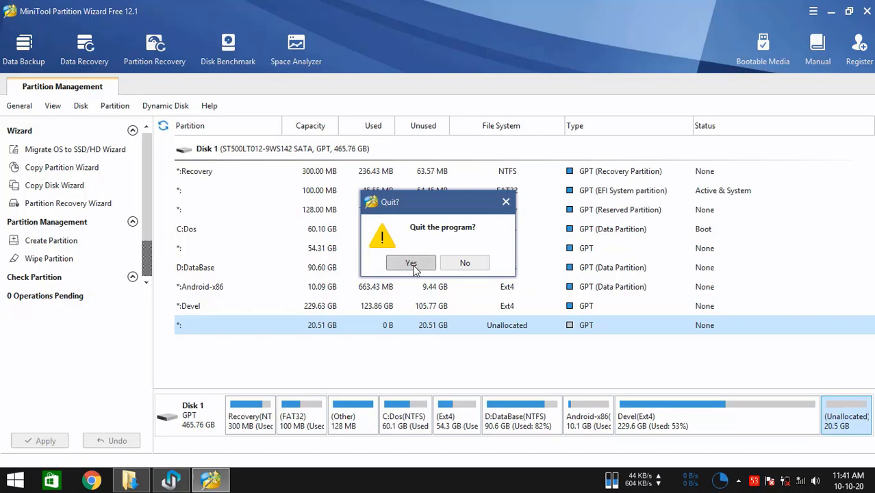
left_click(411, 263)
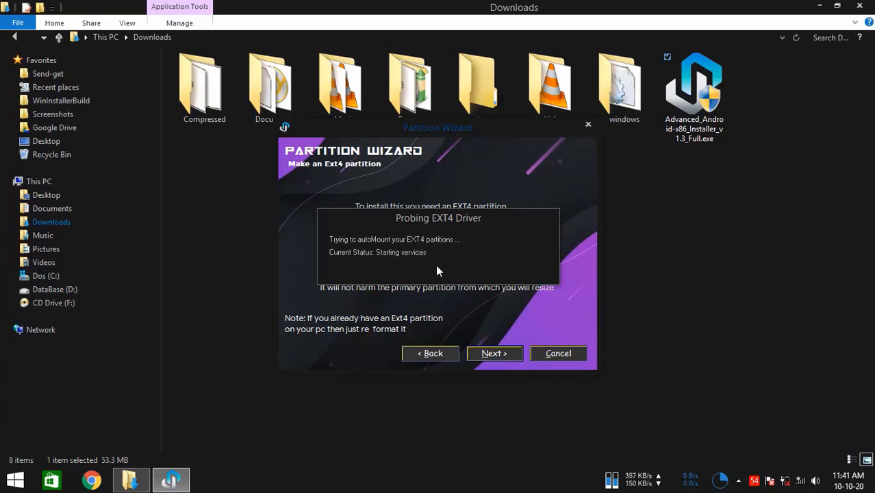
mouse_move(427, 266)
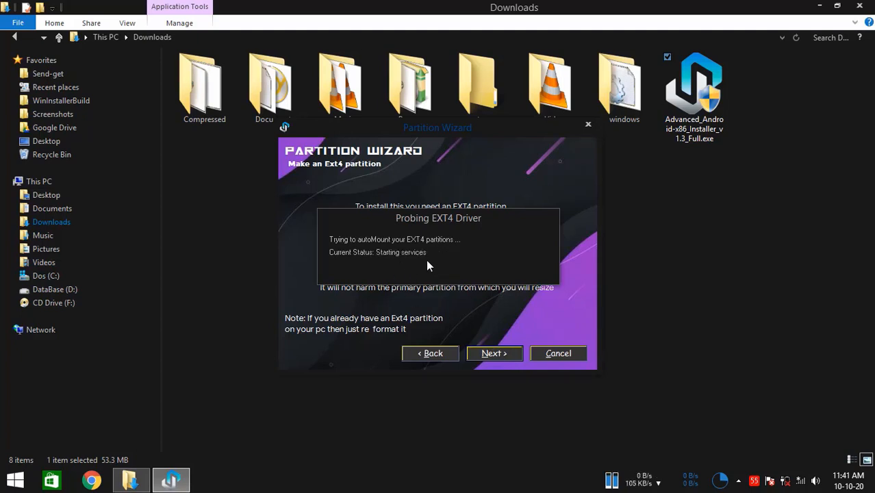
mouse_move(490, 274)
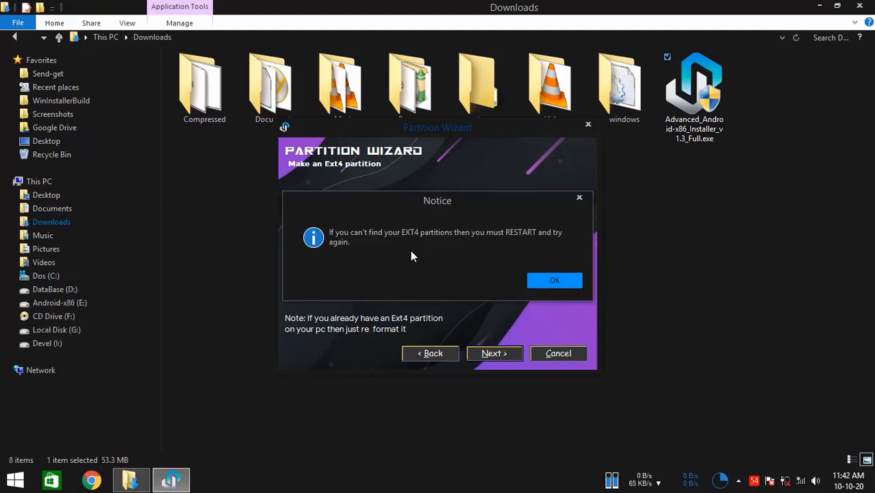
mouse_move(417, 239)
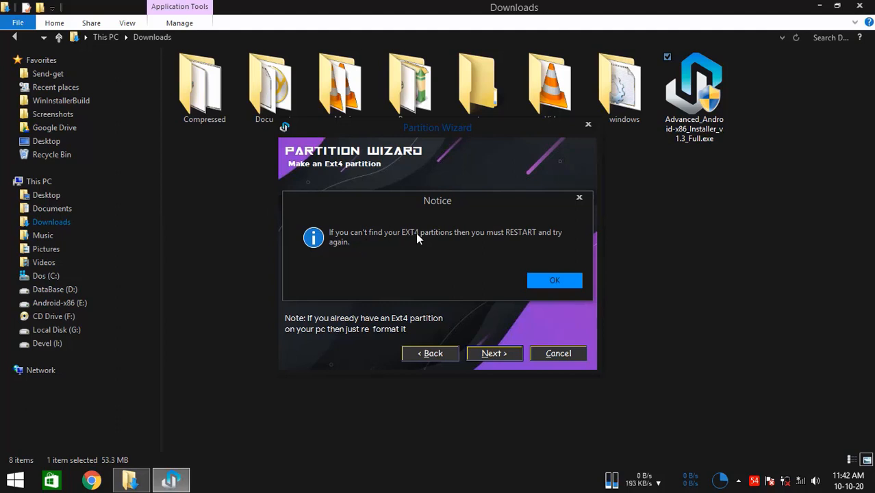
mouse_move(526, 243)
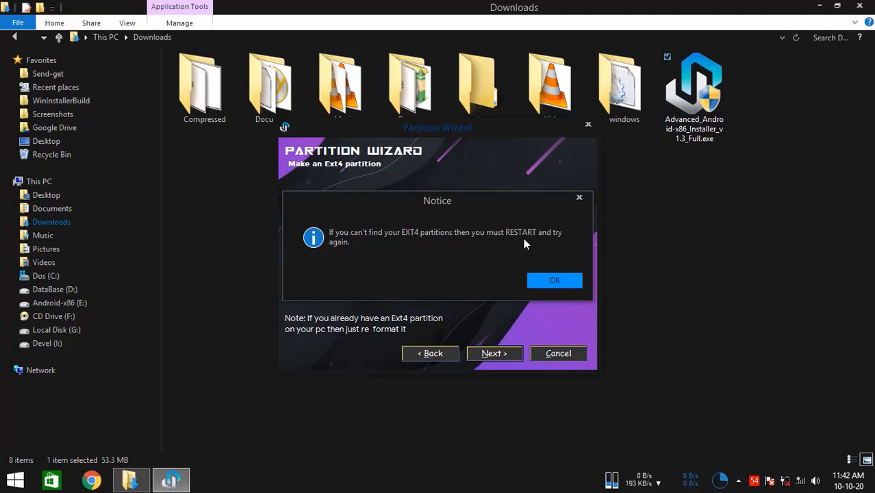
mouse_move(456, 210)
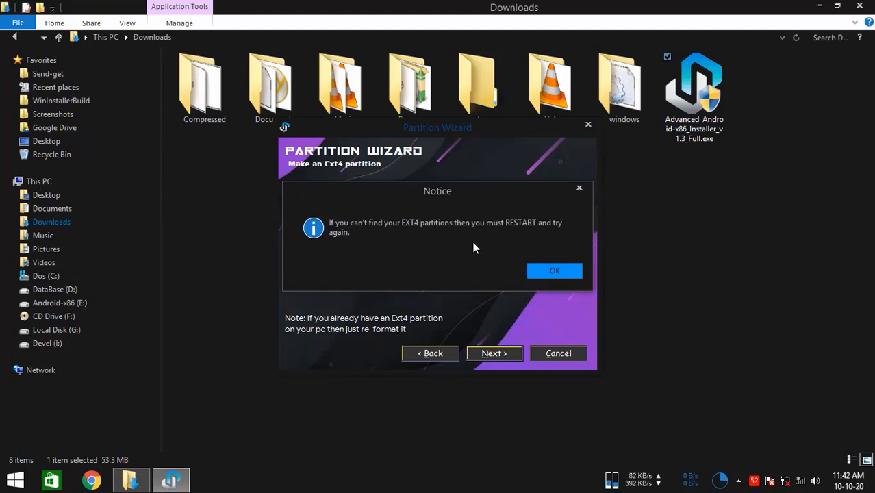
mouse_move(481, 248)
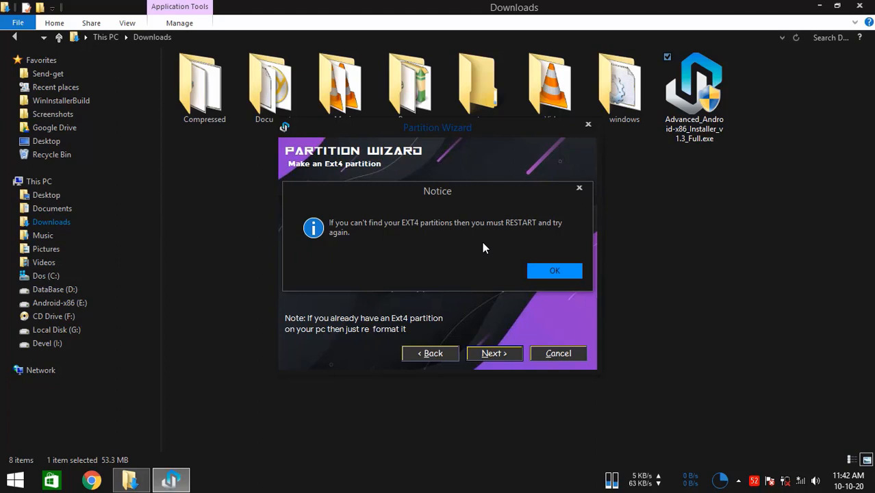
left_click(555, 271)
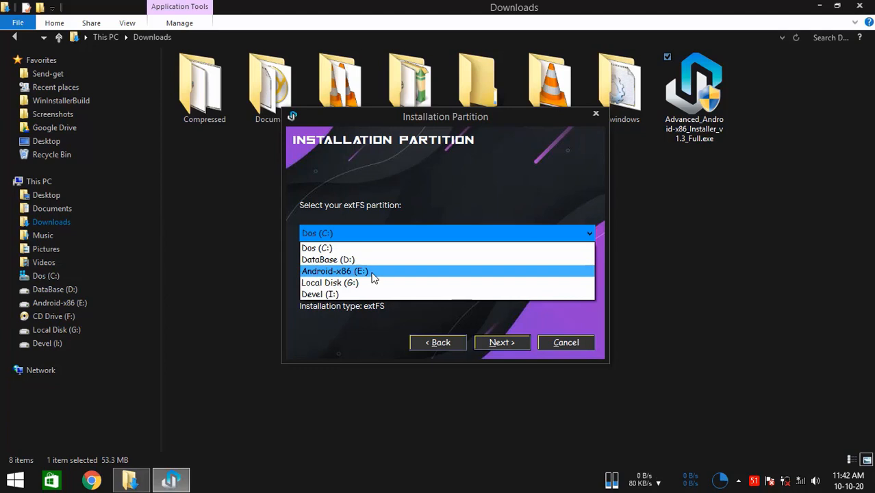
mouse_move(382, 277)
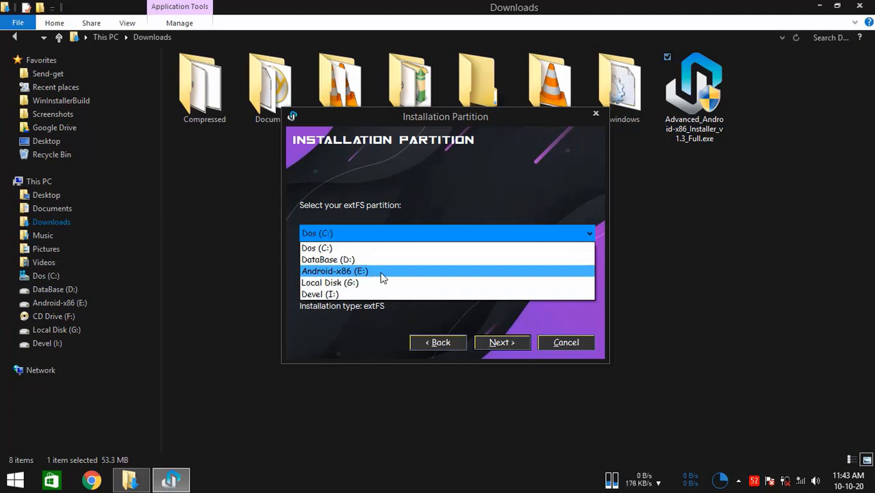
mouse_move(339, 275)
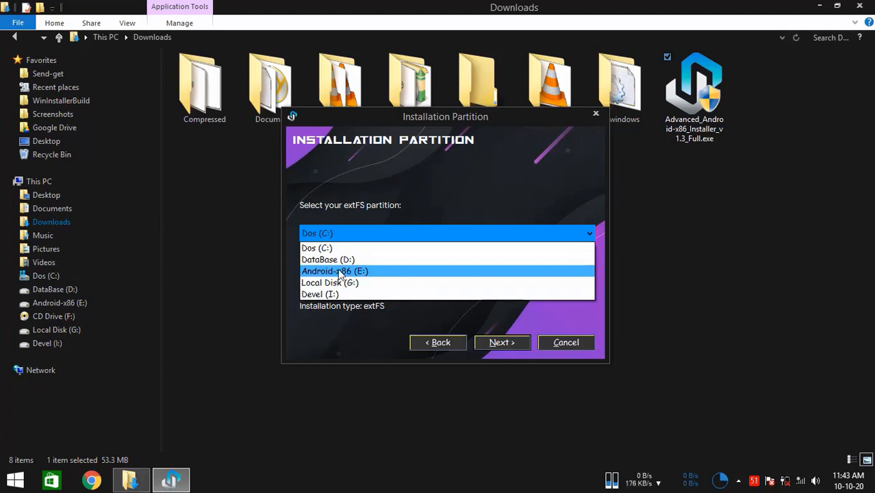
mouse_move(366, 274)
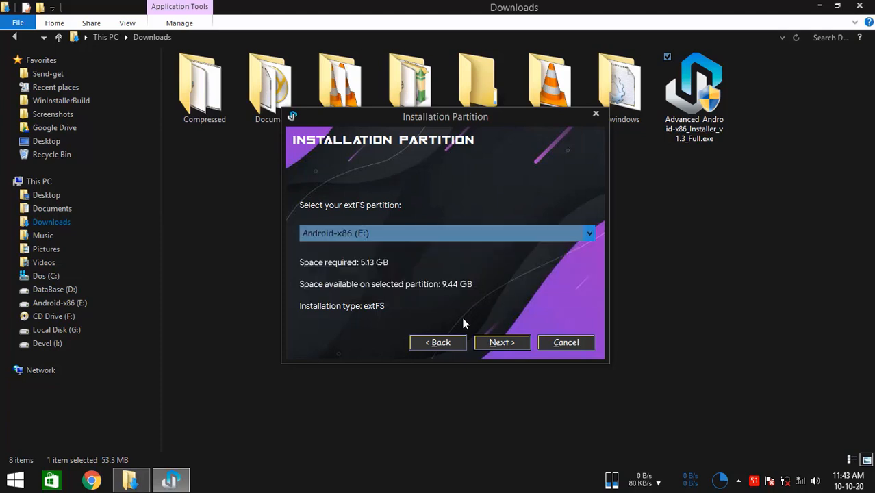
mouse_move(471, 289)
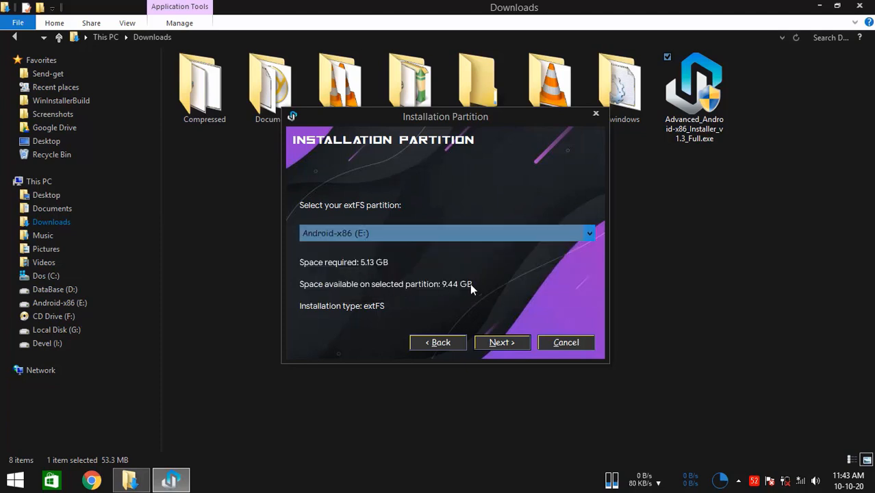
mouse_move(527, 306)
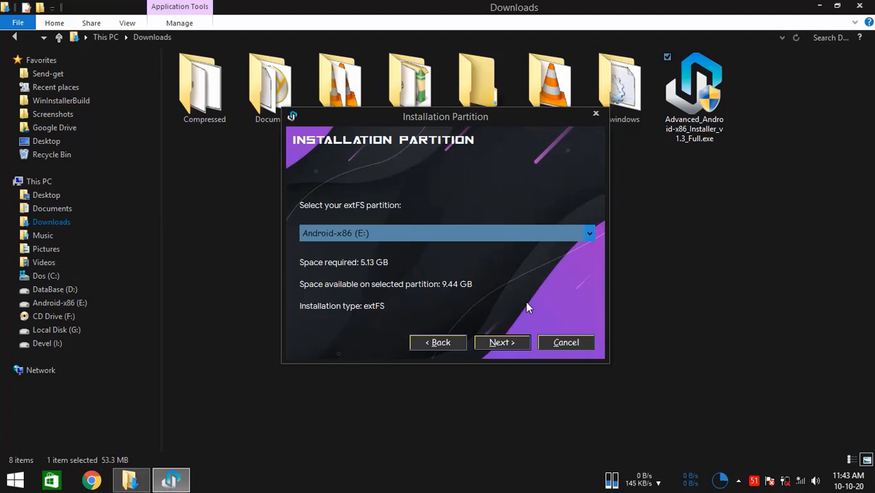
- Continue with Android-x86 (E:) as the extFS target to reach the Ready to Install review
left_click(501, 342)
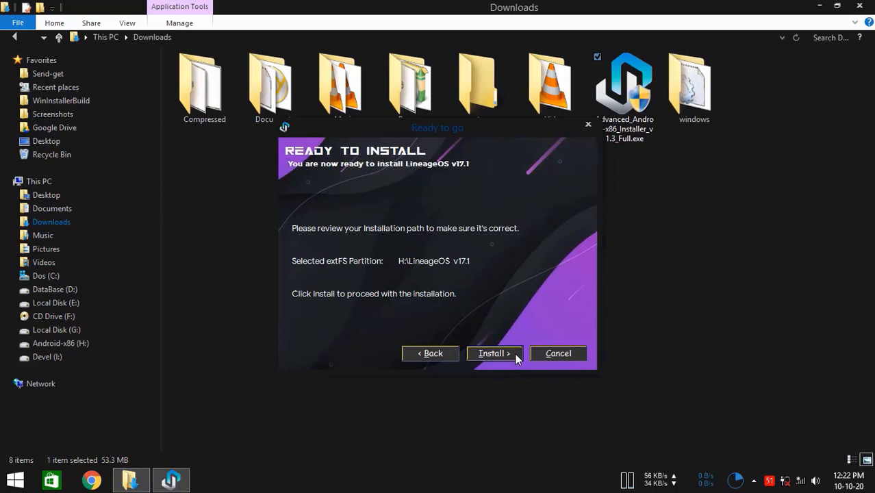
- Install LineageOS v17.1 to the partition, answering No to the EFI warning, and confirm Grub2Win setup completed
left_click(495, 353)
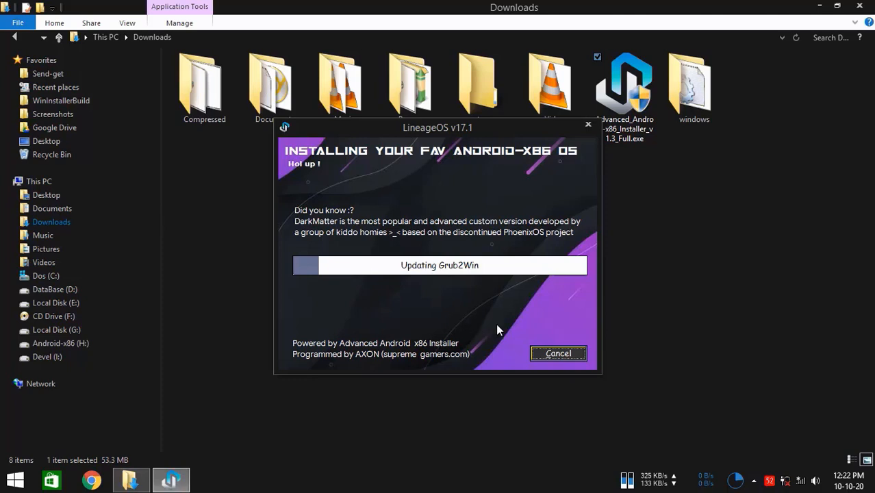
mouse_move(479, 328)
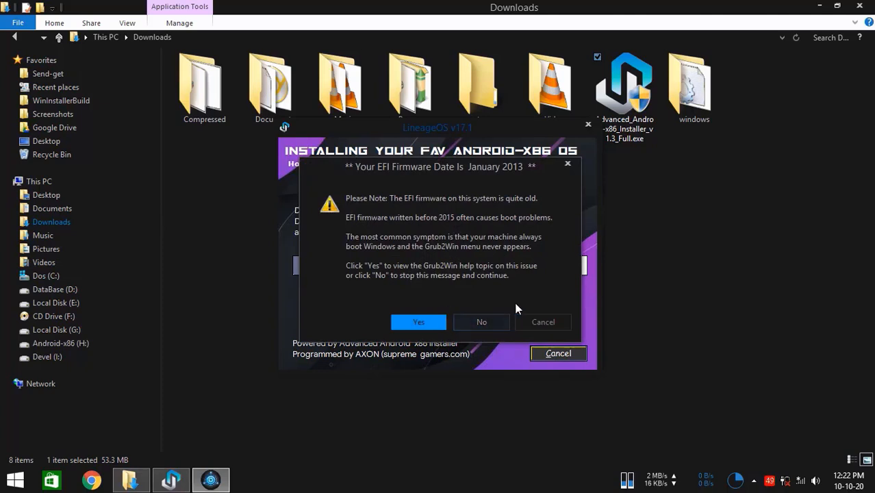
mouse_move(480, 322)
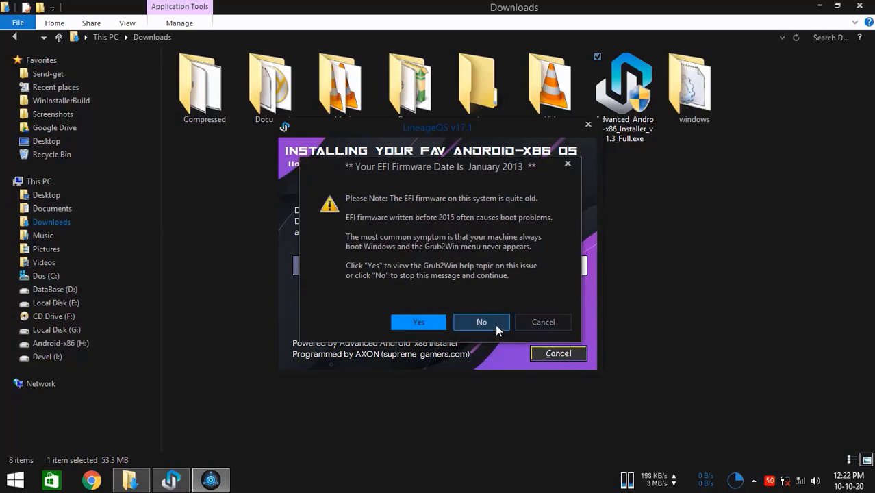
left_click(480, 322)
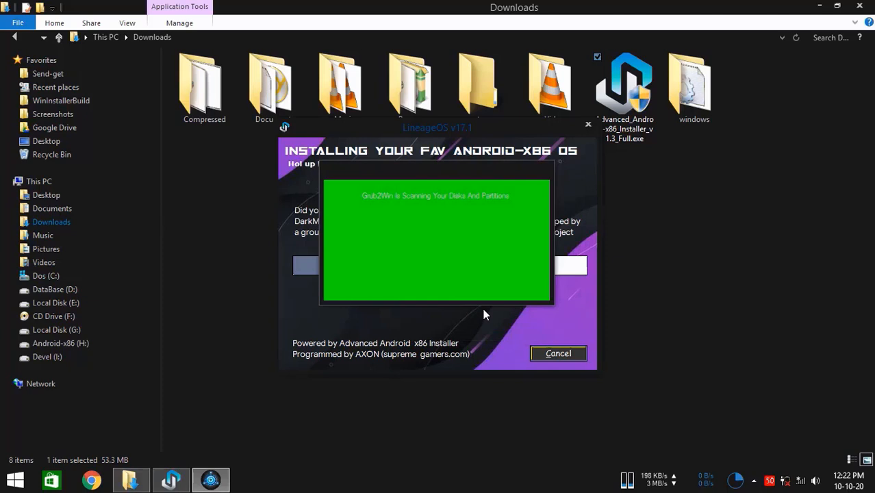
mouse_move(481, 337)
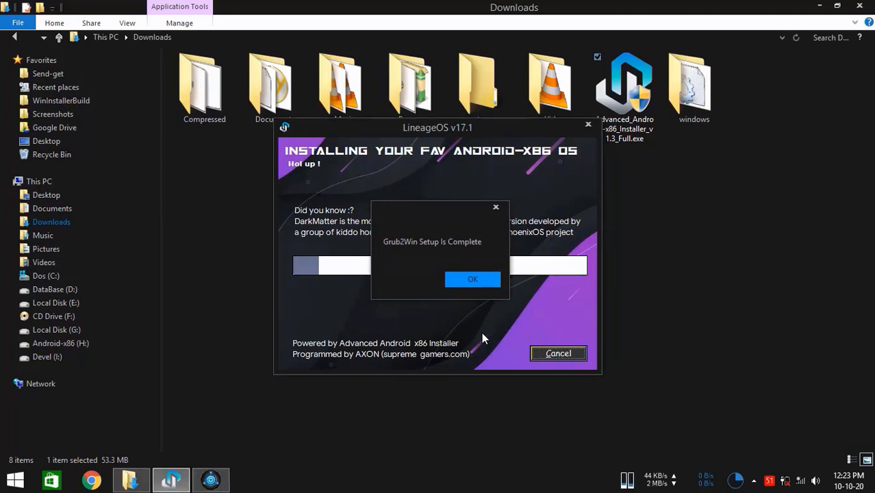
left_click(472, 279)
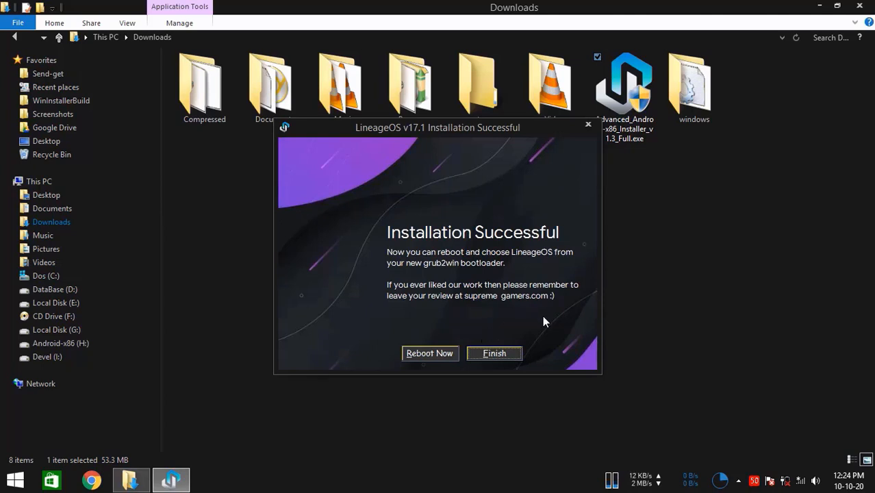
mouse_move(527, 322)
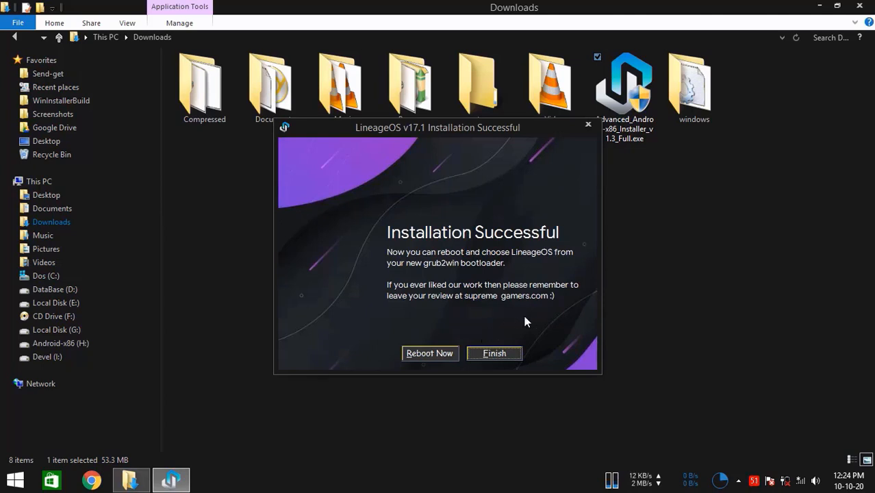
mouse_move(536, 324)
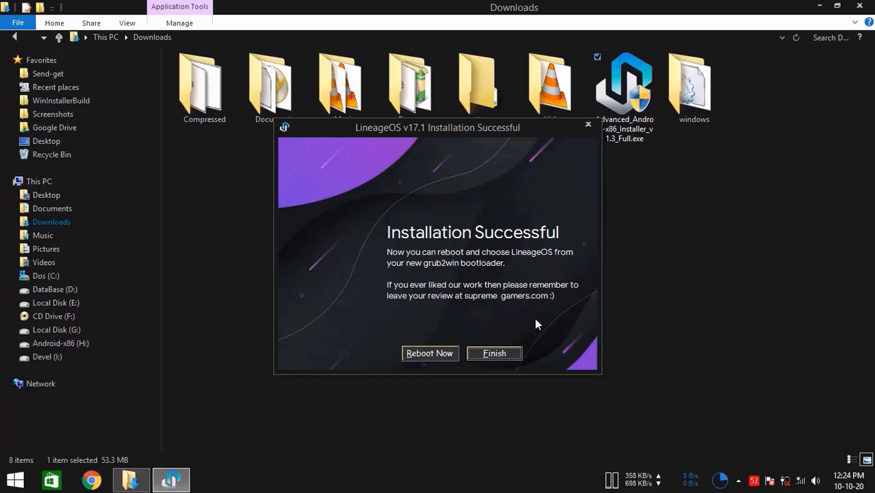
mouse_move(528, 330)
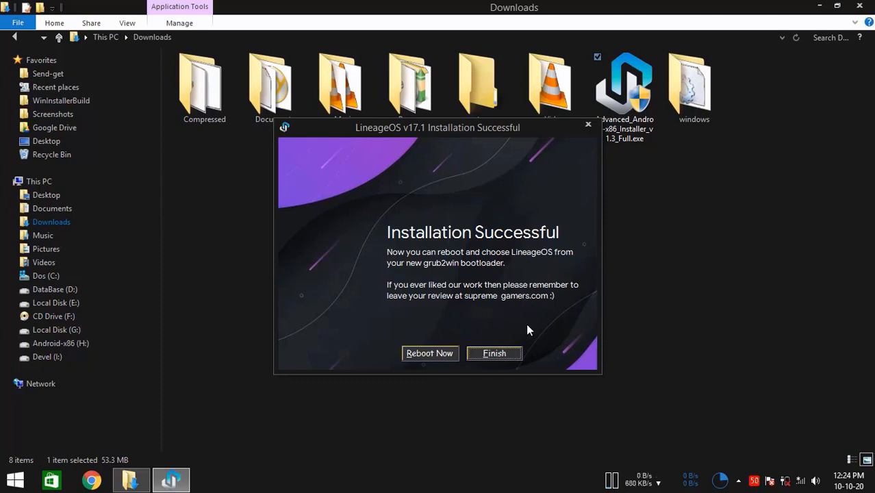
mouse_move(520, 326)
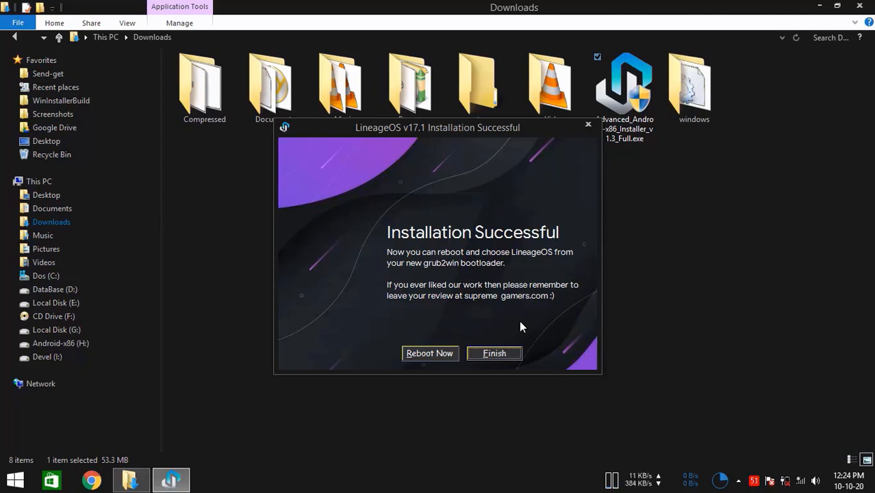
mouse_move(517, 325)
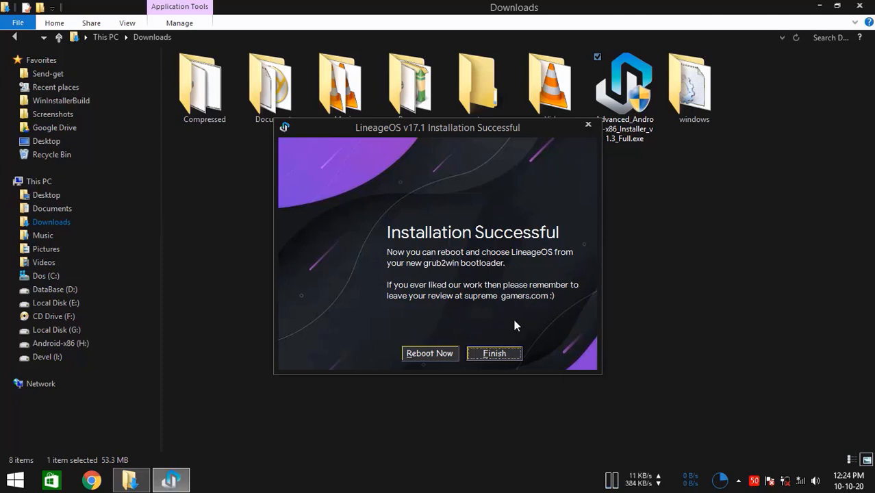
mouse_move(504, 315)
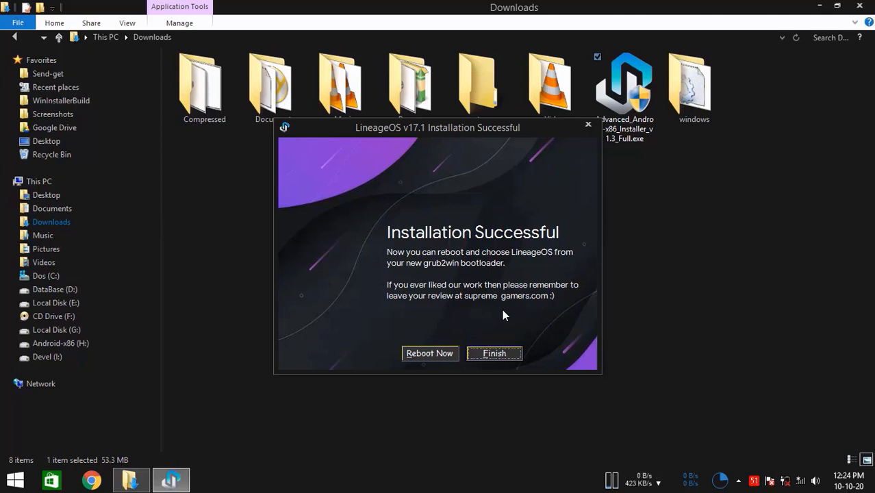
mouse_move(564, 318)
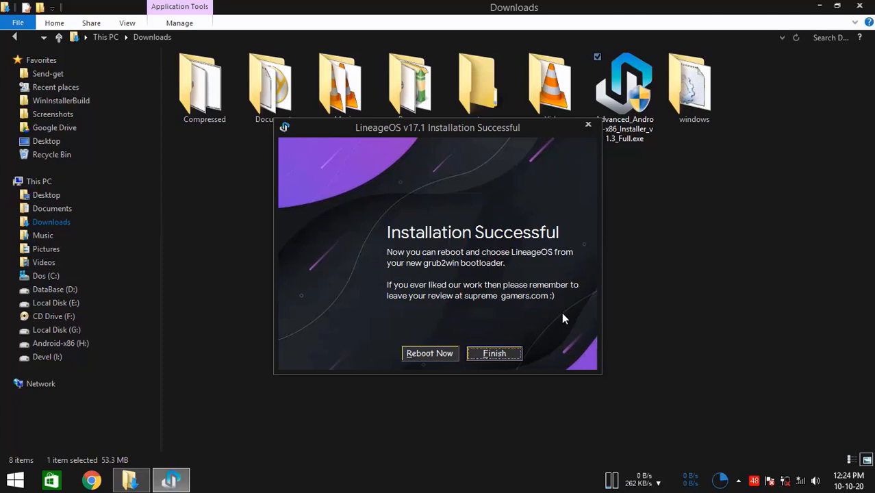
mouse_move(558, 317)
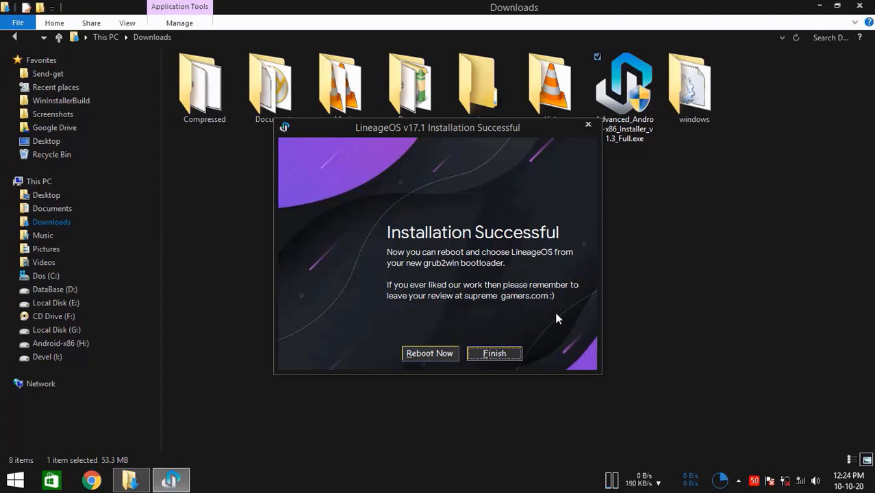
mouse_move(535, 318)
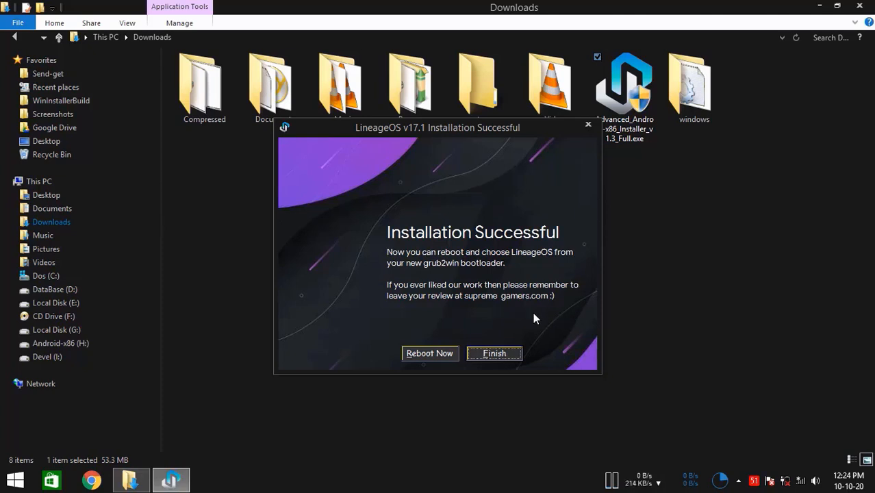